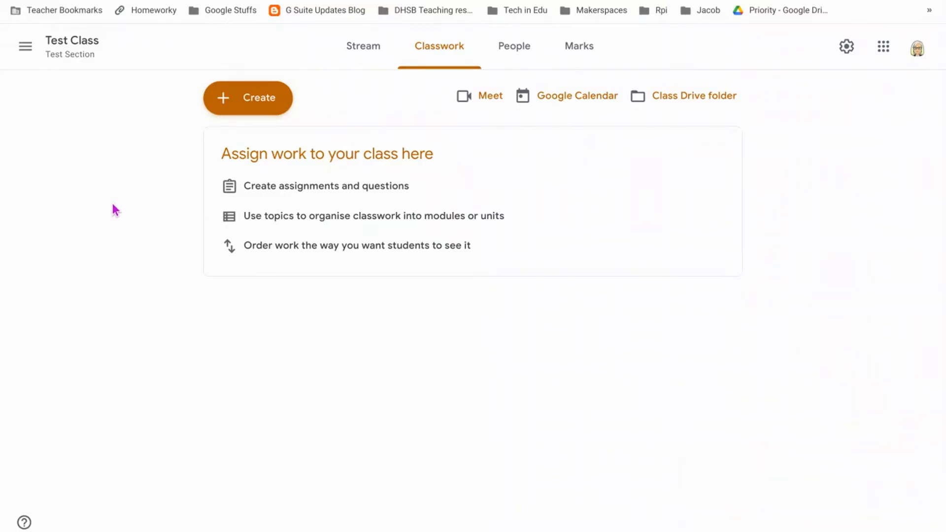
pyautogui.moveTo(345, 193)
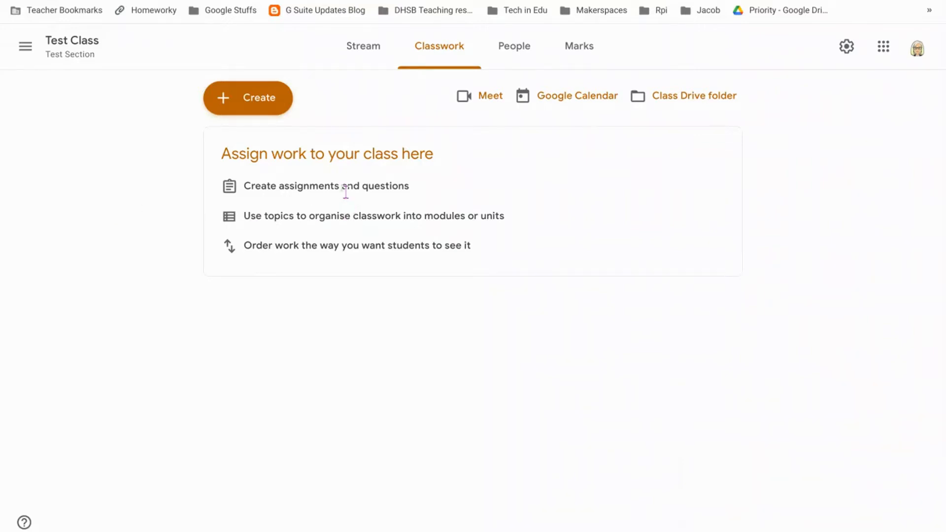
pyautogui.moveTo(847, 45)
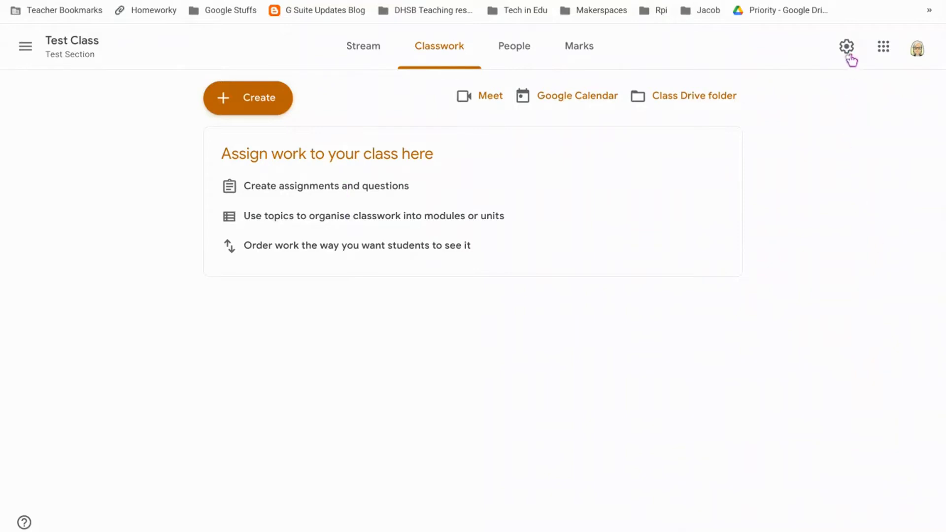
# Step: Review Test Class Marking settings: total-points calculation, overall mark shown to students, four categories
pyautogui.click(846, 45)
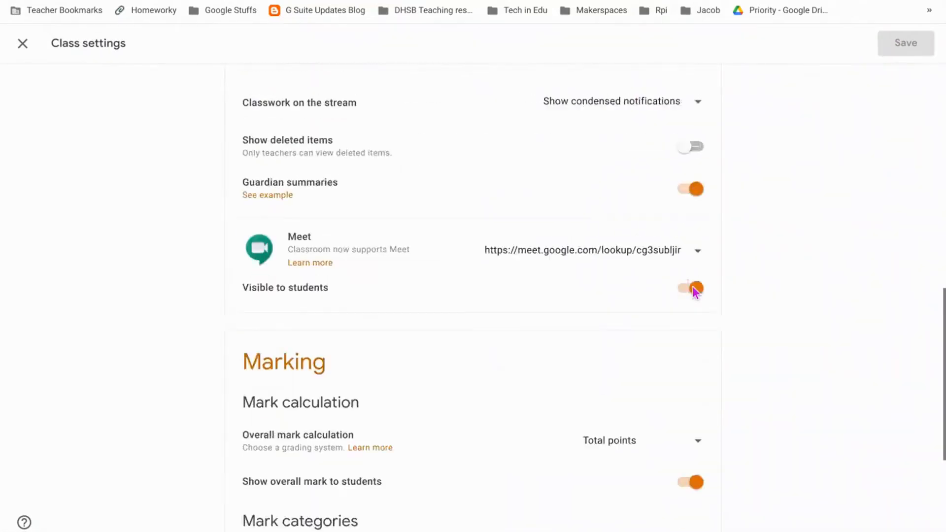
pyautogui.scroll(-3)
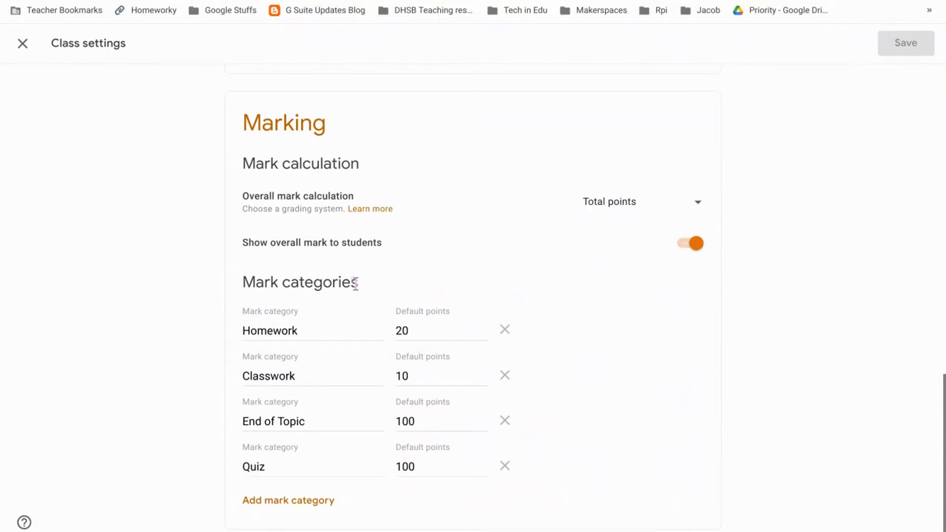
pyautogui.moveTo(294, 399)
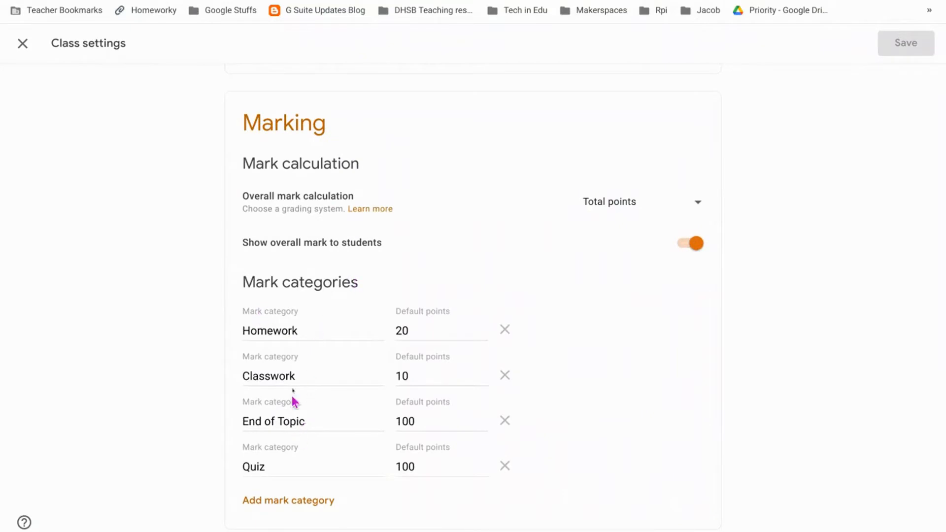
pyautogui.click(408, 331)
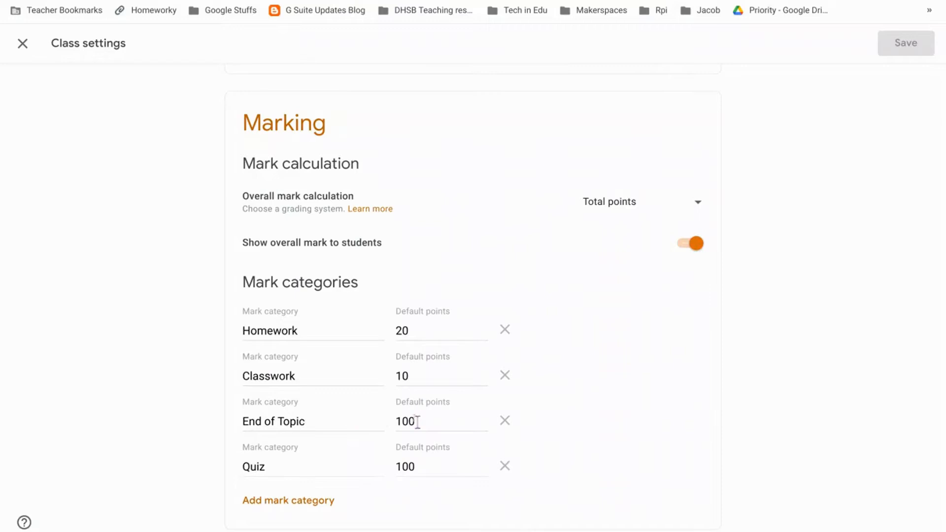
pyautogui.moveTo(433, 382)
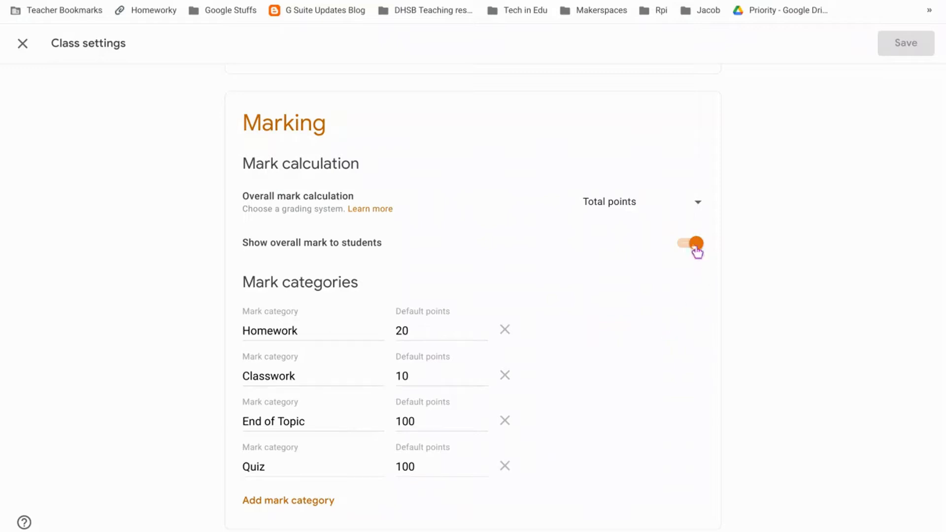
pyautogui.click(696, 243)
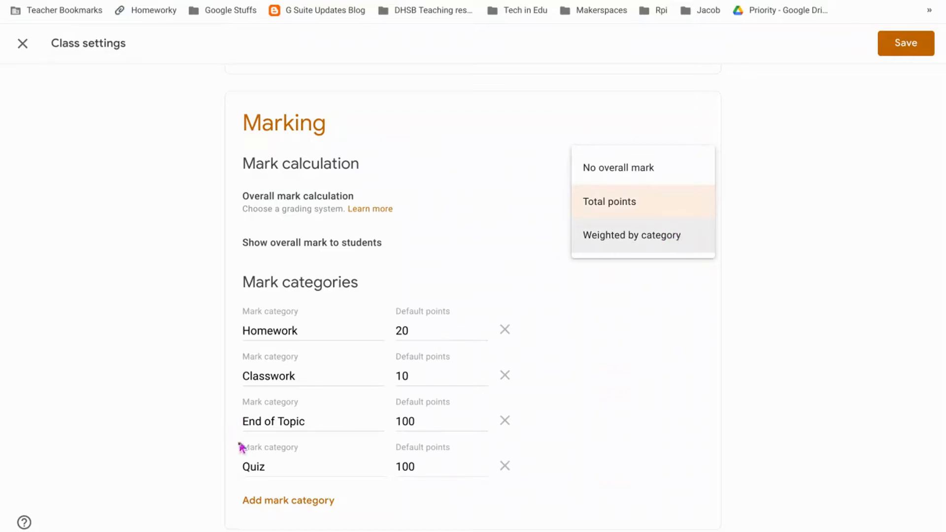
pyautogui.moveTo(293, 391)
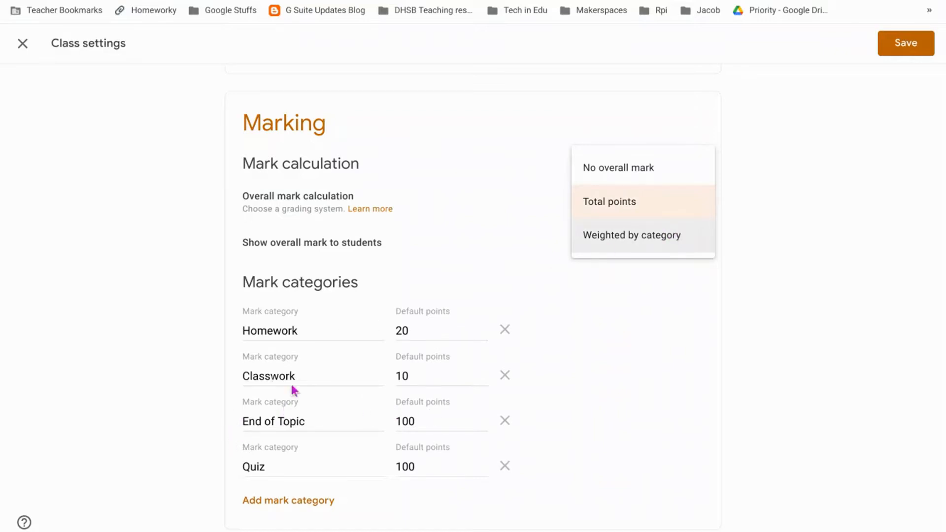
pyautogui.moveTo(454, 424)
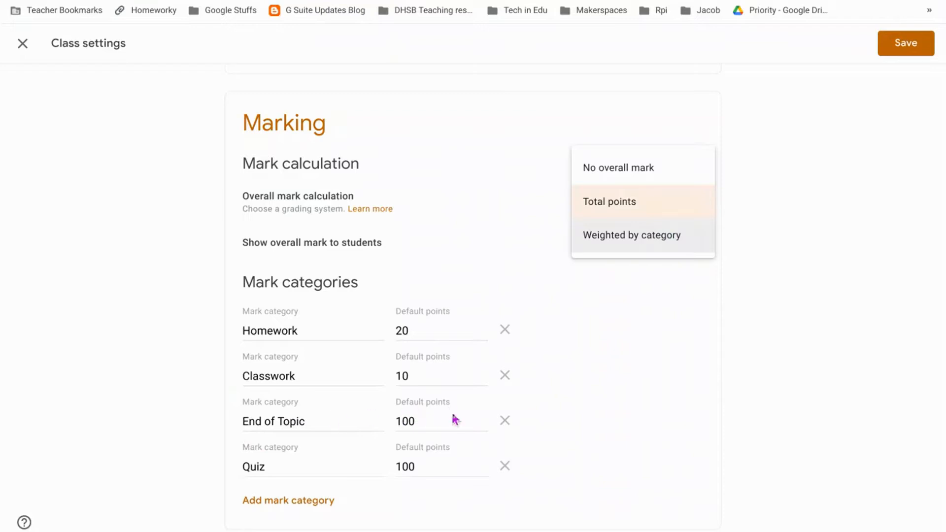
pyautogui.click(608, 201)
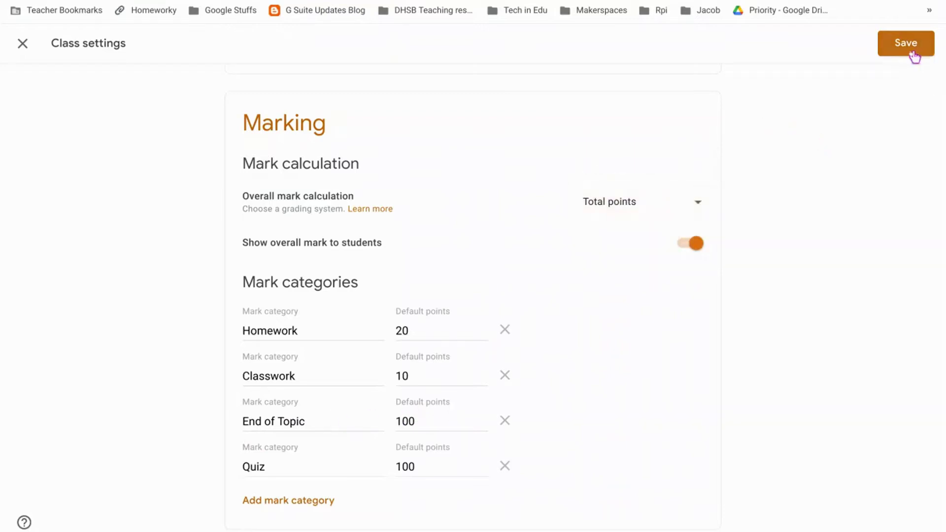
# Step: Save the class settings and bring up the Classwork create list
pyautogui.click(903, 43)
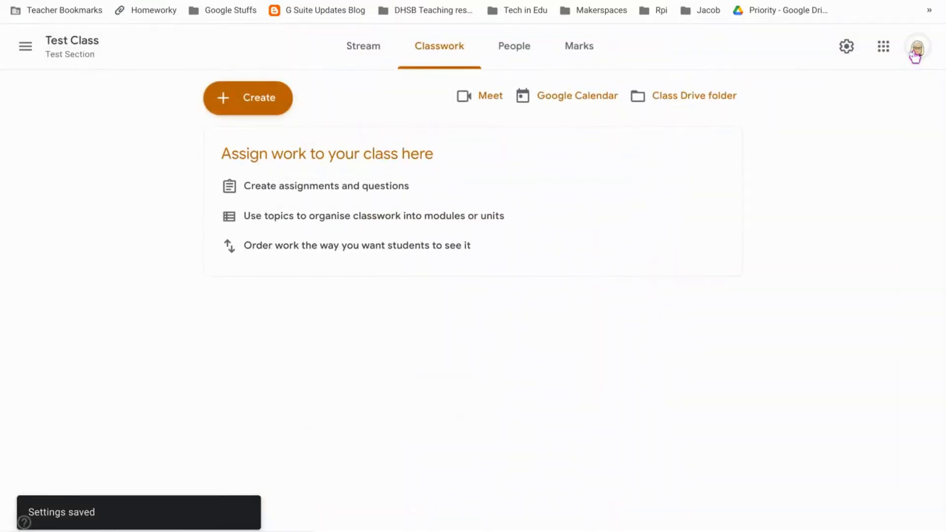
pyautogui.moveTo(344, 325)
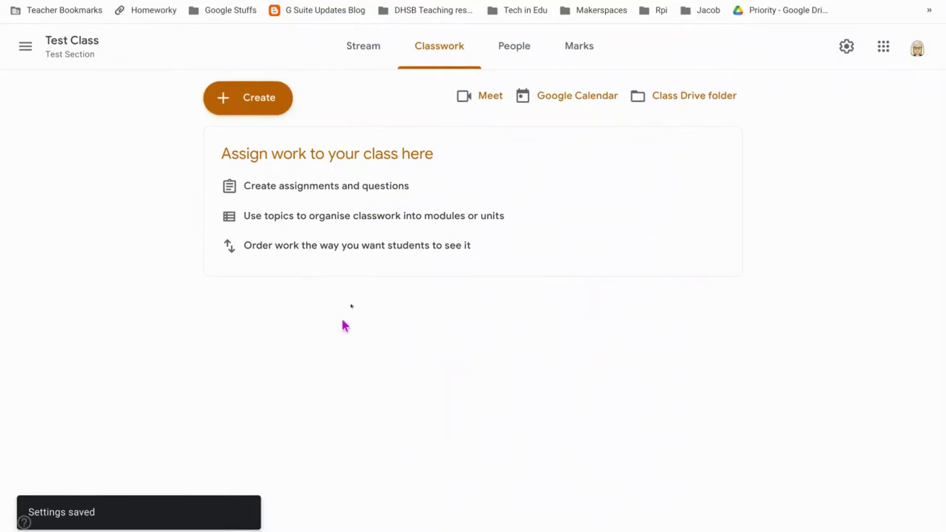
pyautogui.click(248, 98)
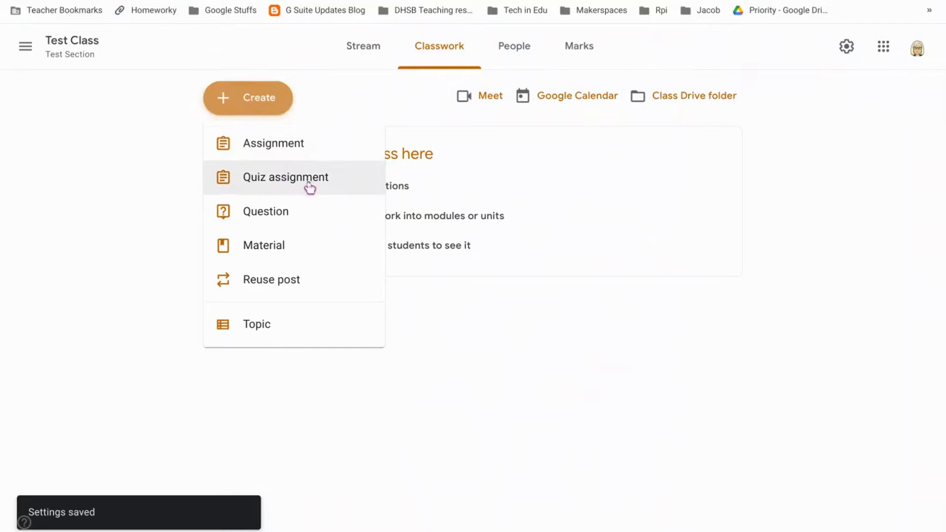
pyautogui.moveTo(286, 148)
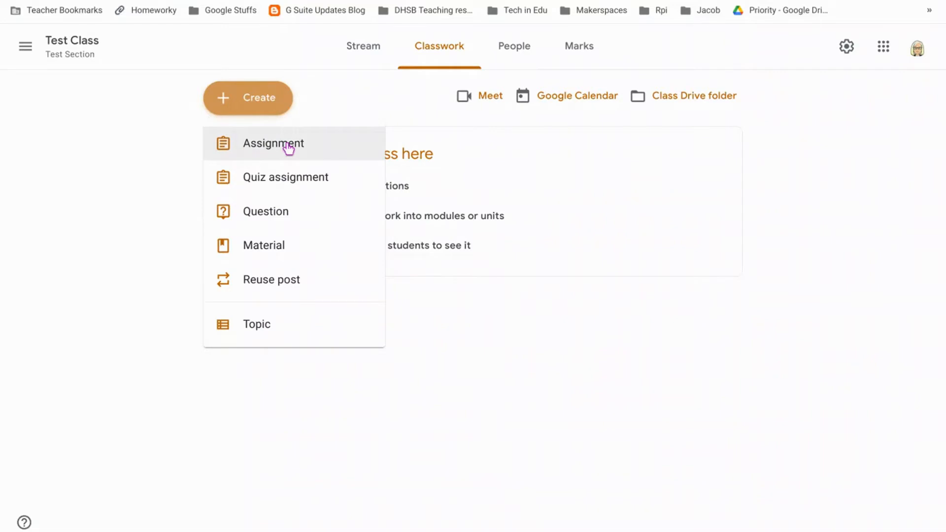
# Step: Create an assignment titled 'A title' with instructions 'Some instructions'
pyautogui.click(287, 143)
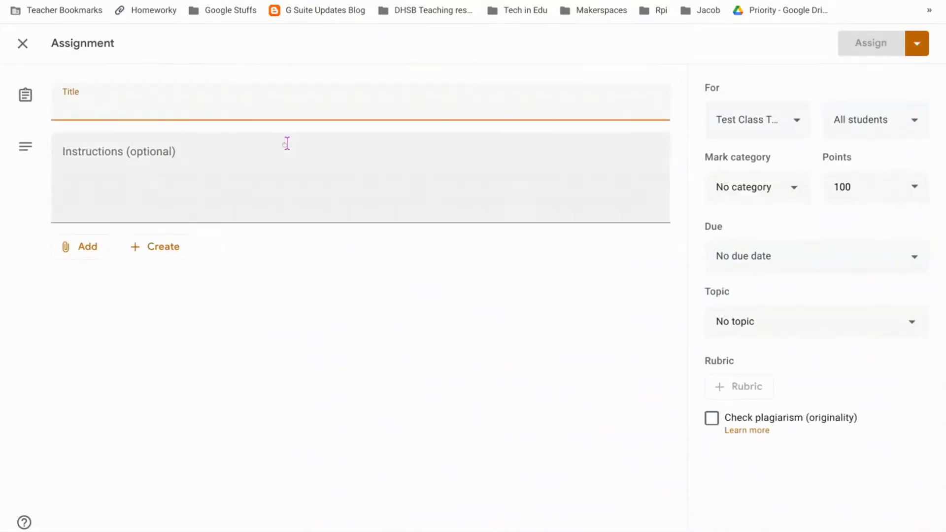
pyautogui.write('A title')
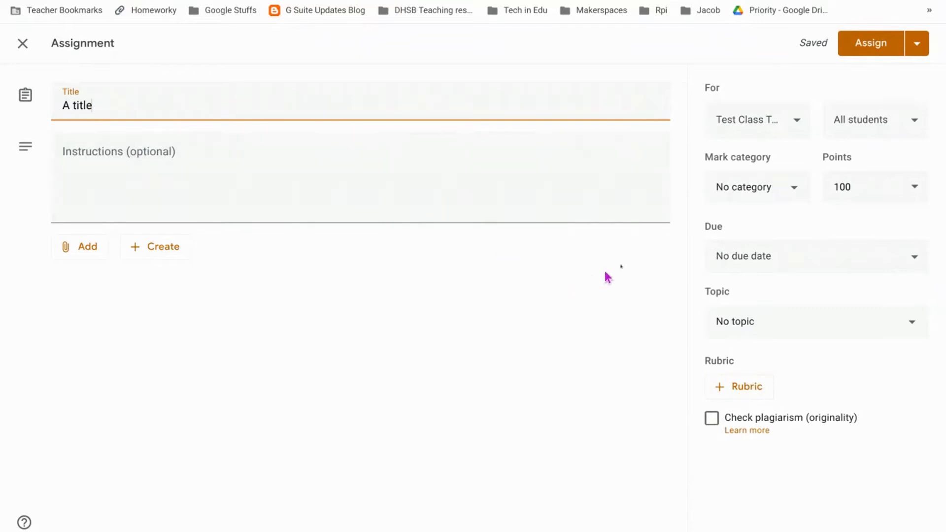
pyautogui.click(201, 163)
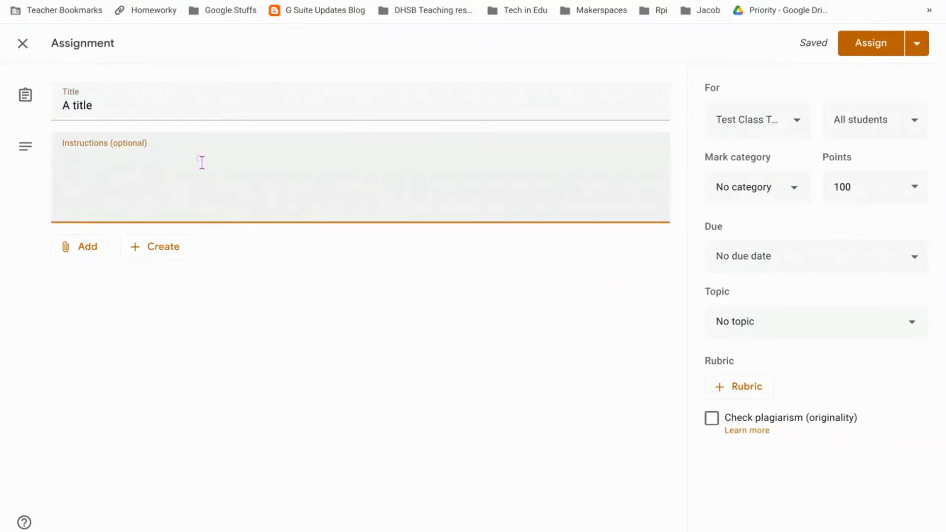
pyautogui.write('Somein')
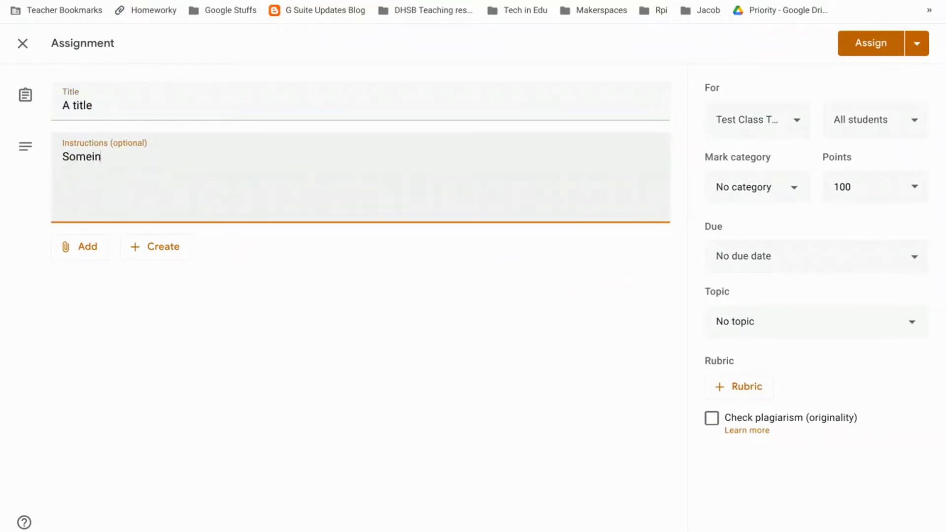
pyautogui.write('Some instructions')
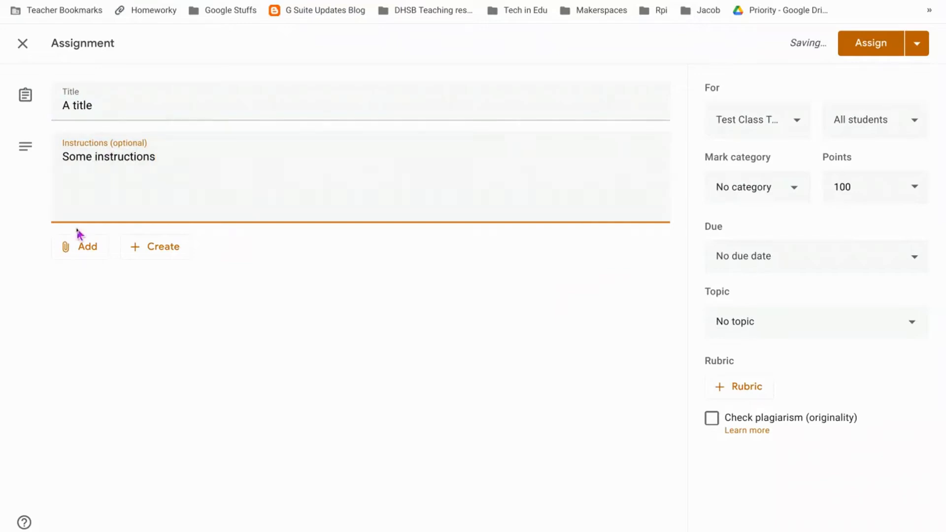
pyautogui.click(155, 247)
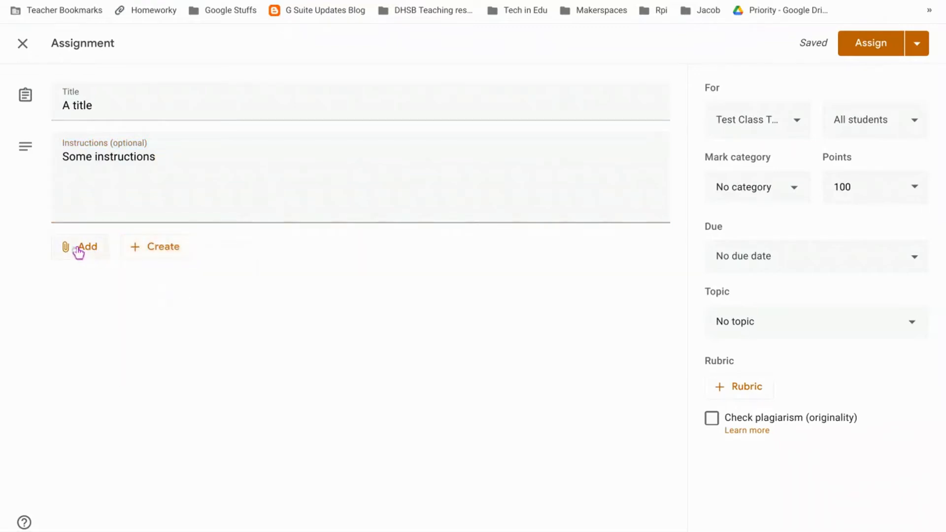
# Step: Attach the 15_Programming_languages_and_IDE learner activity Doc from Google Drive
pyautogui.click(81, 247)
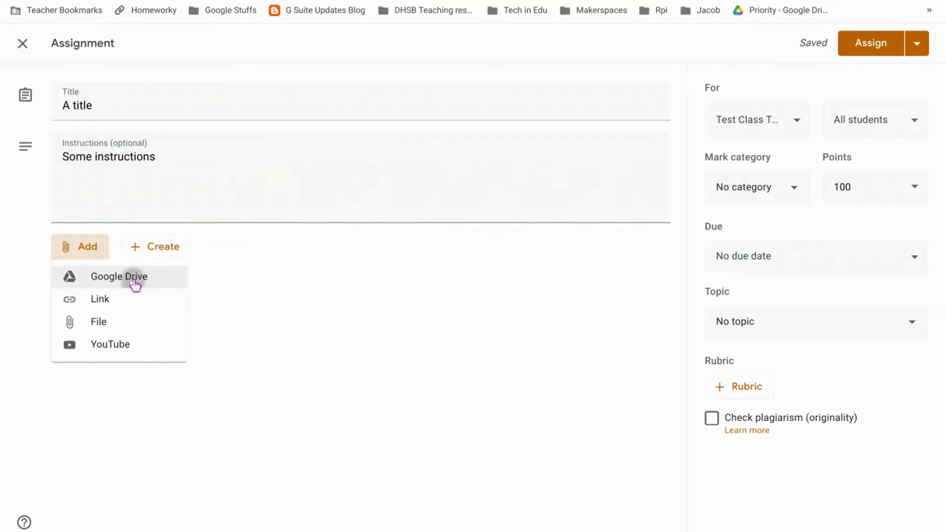
pyautogui.click(119, 277)
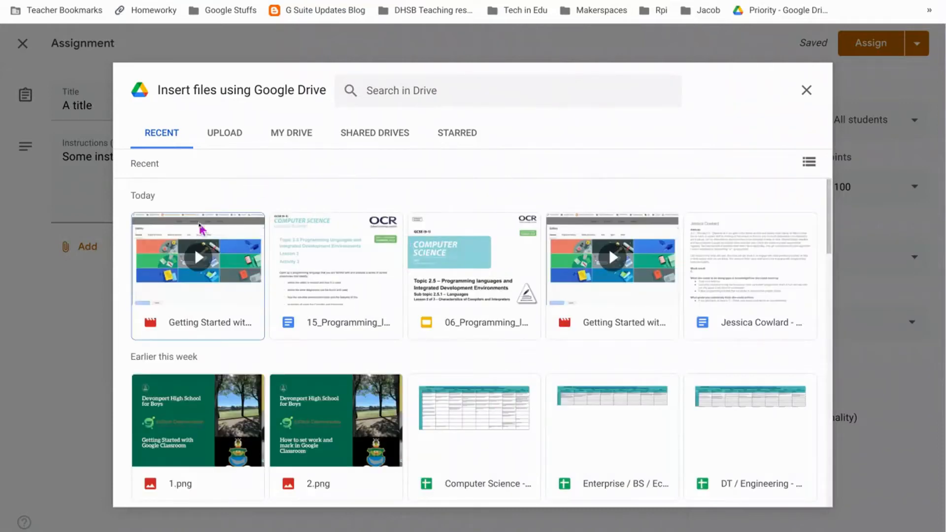
pyautogui.click(336, 266)
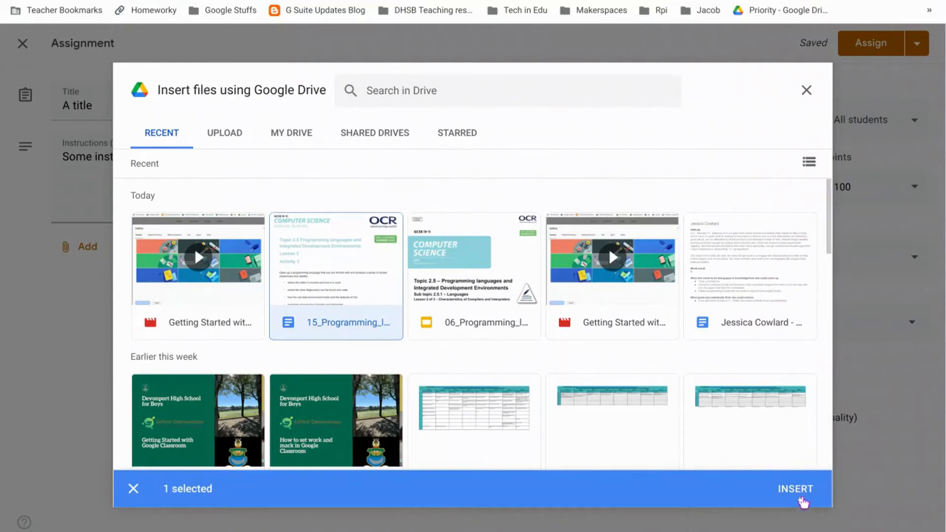
pyautogui.click(794, 489)
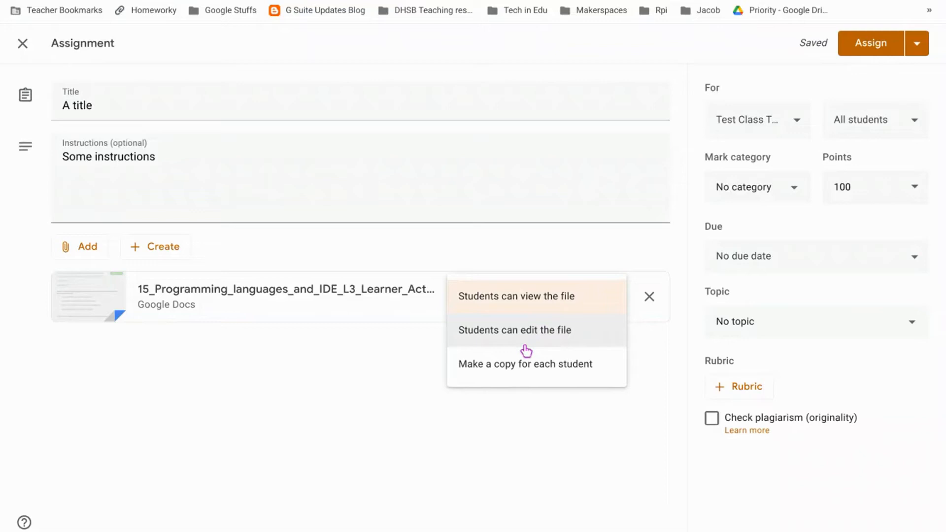
pyautogui.moveTo(514, 374)
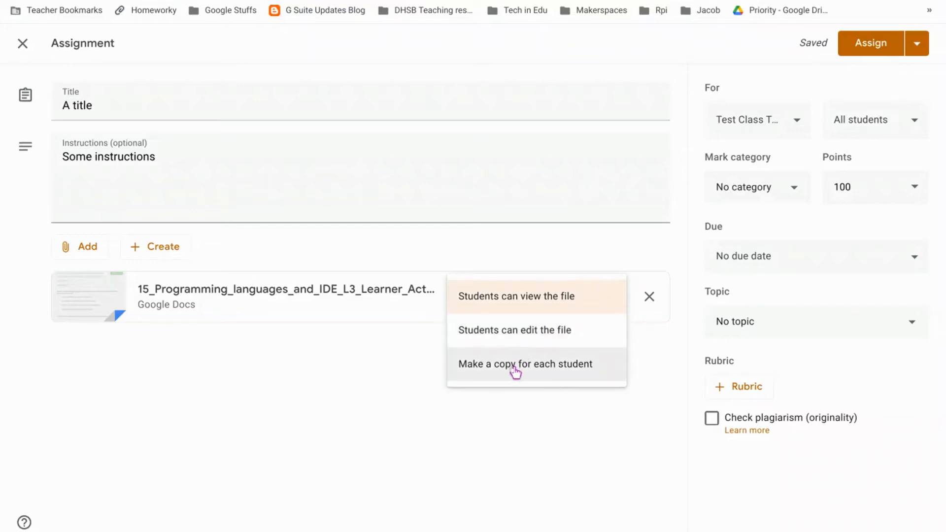
# Step: Set the attached Programming languages Doc to make a copy for each student
pyautogui.click(525, 364)
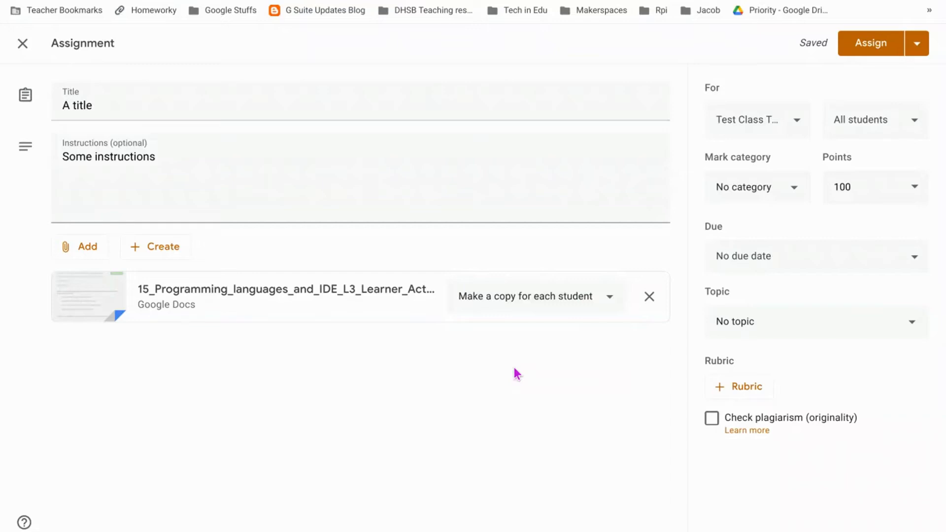
pyautogui.moveTo(770, 220)
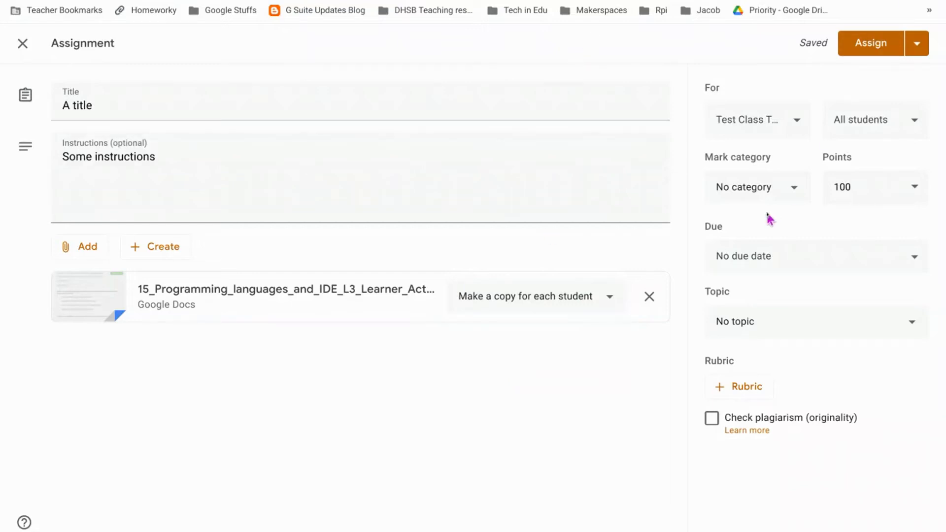
# Step: Put the assignment in the Classwork category, due Fri 20 Nov, under Topic 1
pyautogui.click(756, 187)
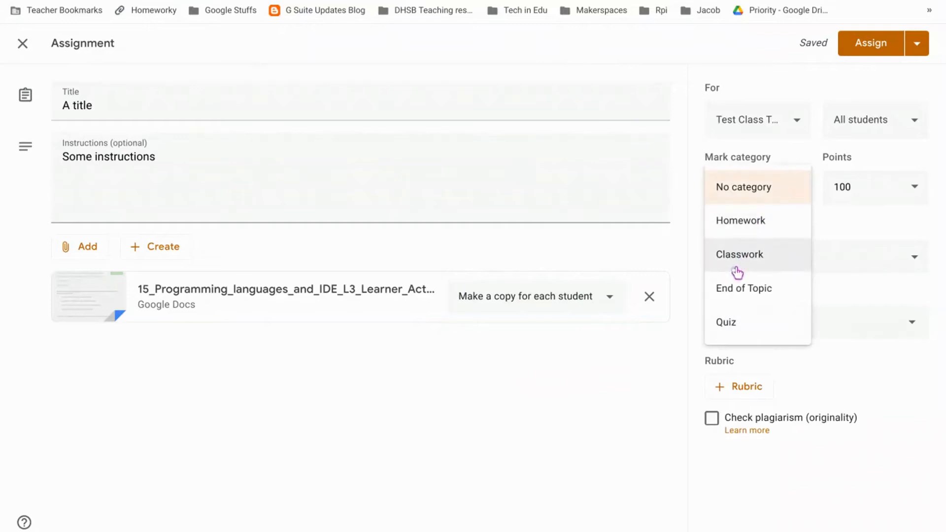
pyautogui.click(739, 254)
pyautogui.write('10')
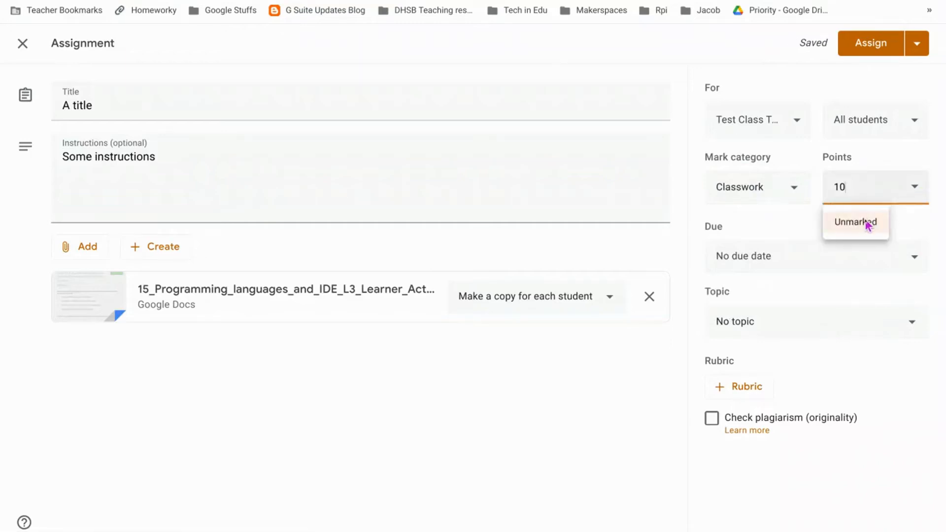
pyautogui.click(855, 222)
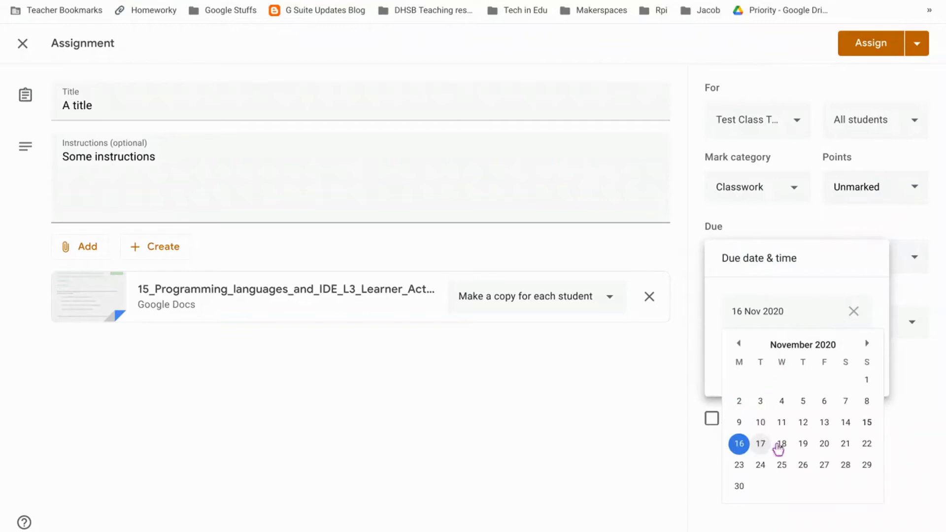
pyautogui.click(824, 443)
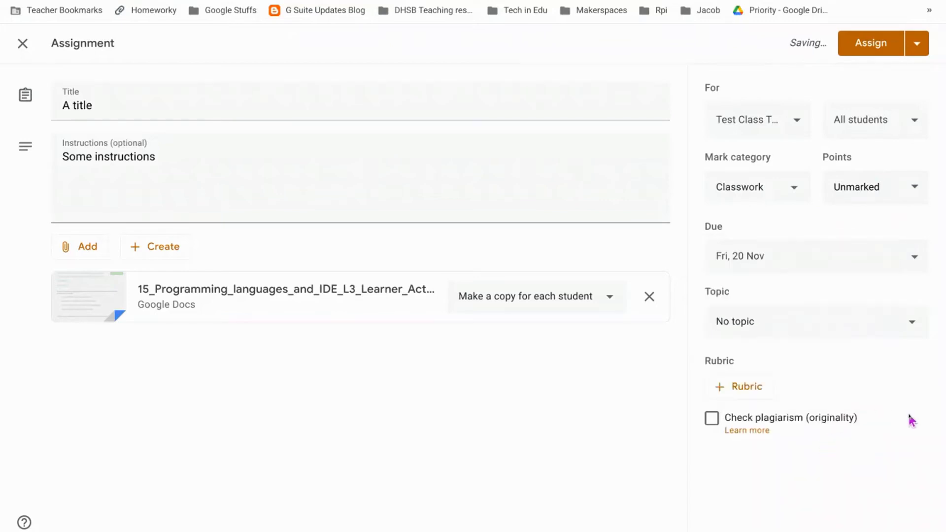
pyautogui.click(815, 322)
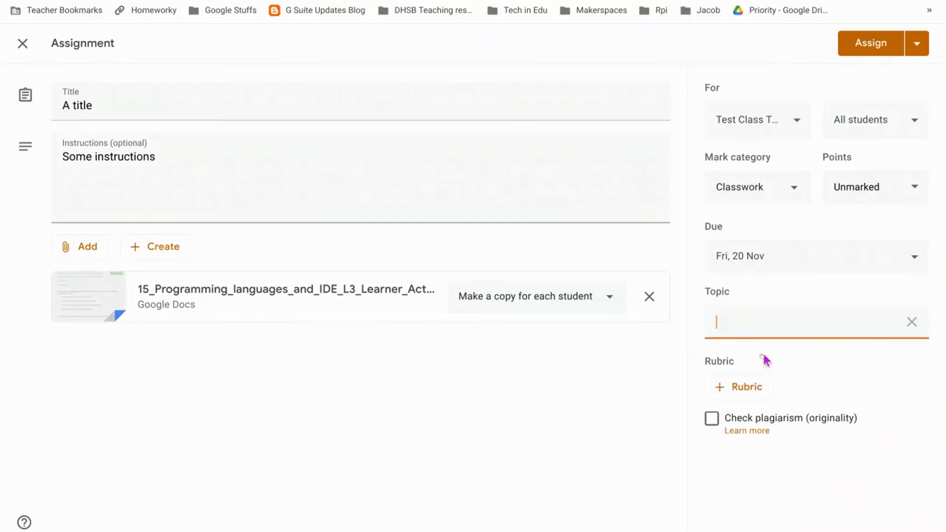
pyautogui.write('Topic 1')
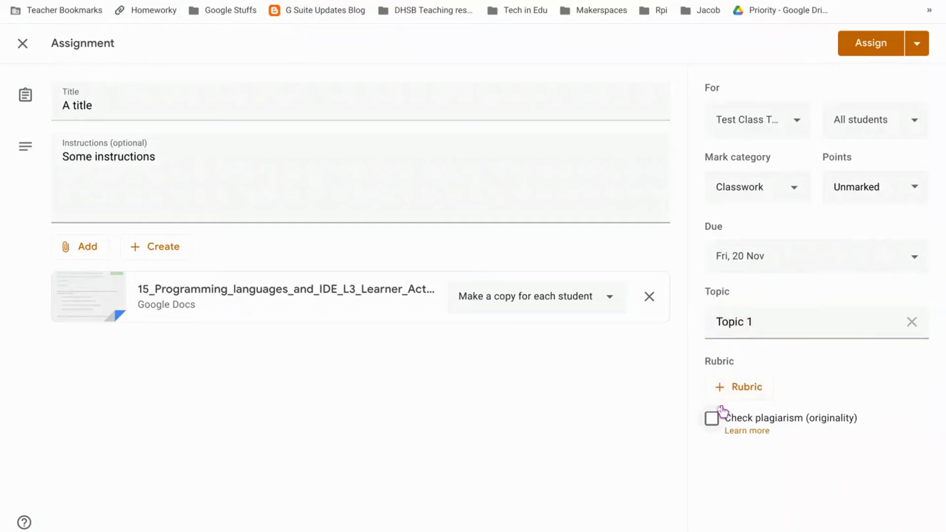
pyautogui.moveTo(816, 434)
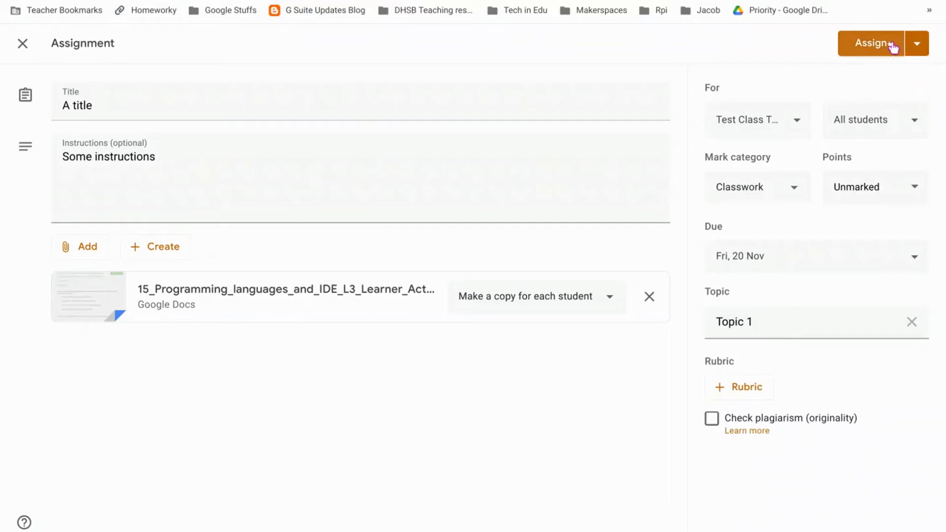
# Step: Post the assignment to the class from the Assign menu
pyautogui.click(915, 43)
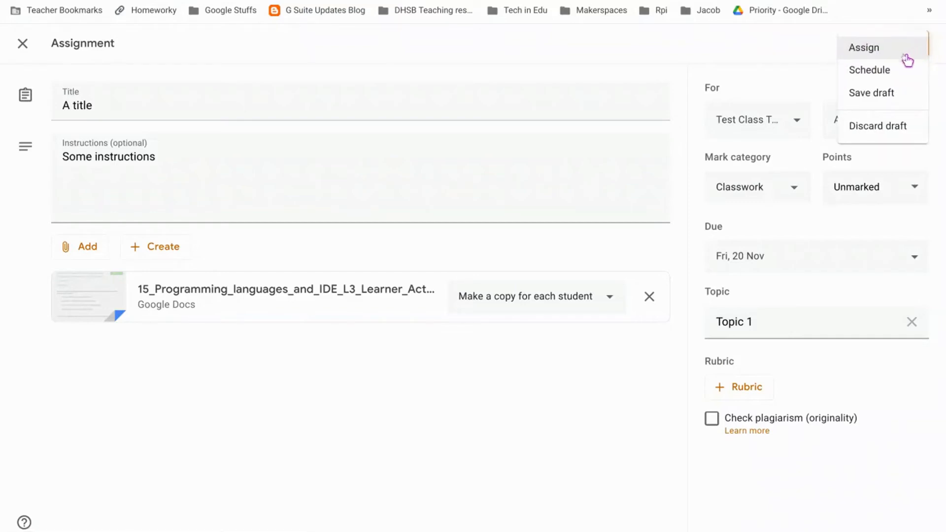
pyautogui.moveTo(882, 70)
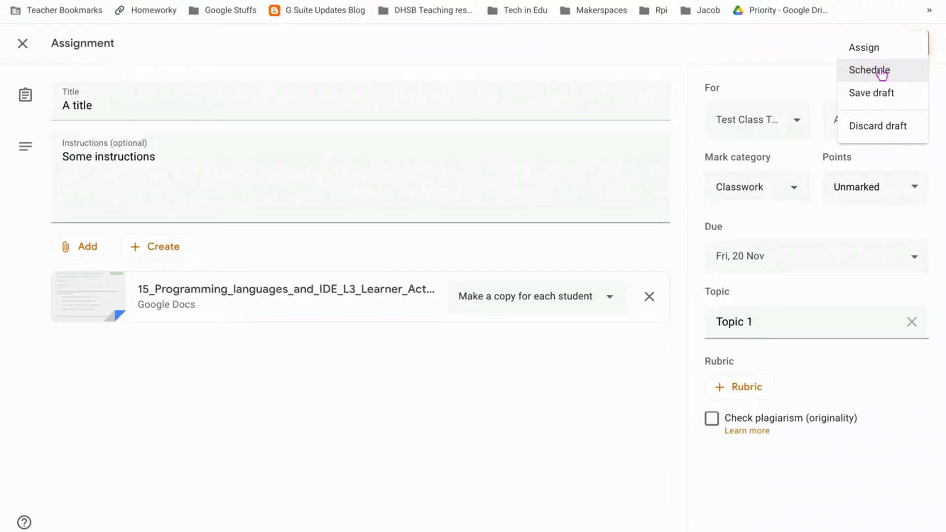
pyautogui.moveTo(838, 51)
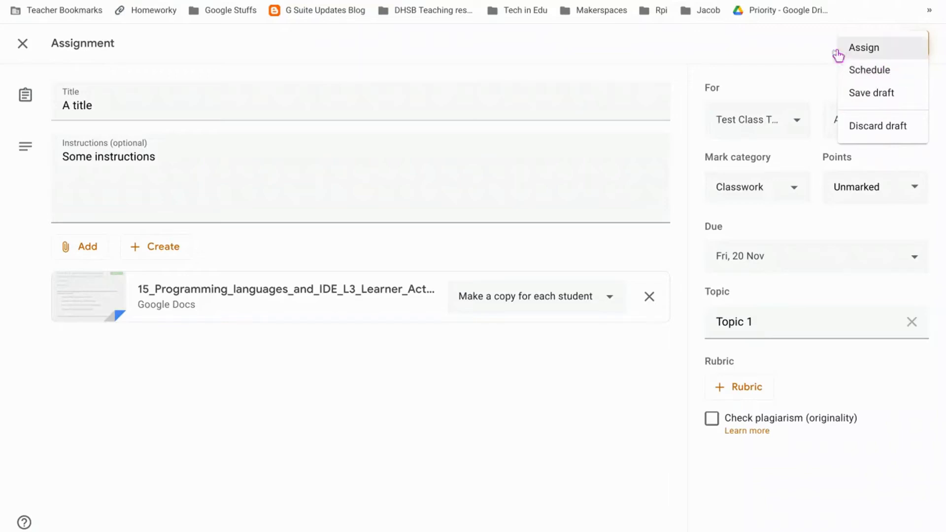
pyautogui.click(863, 47)
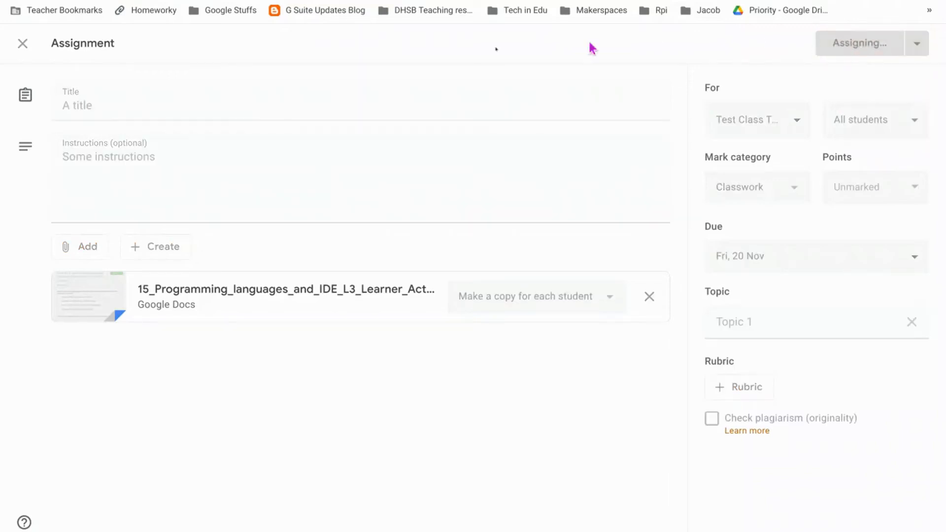
pyautogui.click(862, 43)
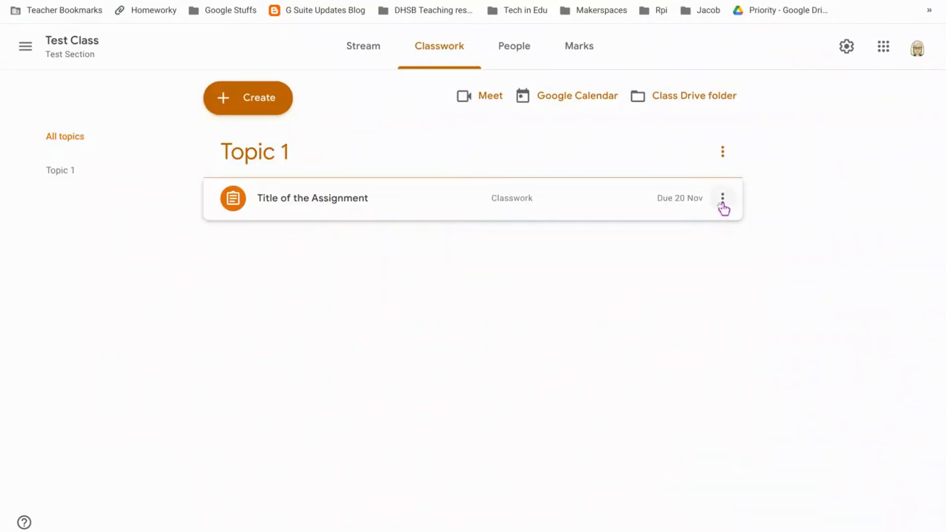
pyautogui.click(722, 198)
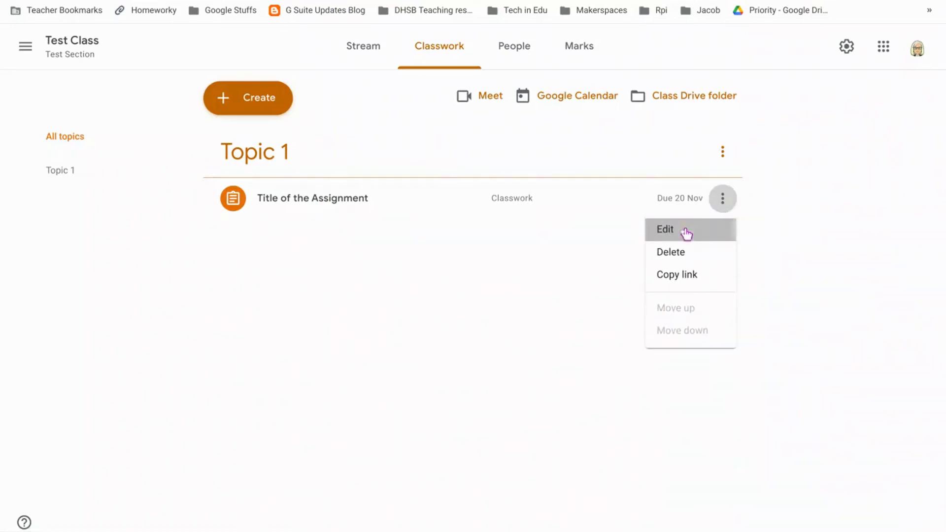
# Step: Reopen 'Title of the Assignment' for editing and save it unchanged
pyautogui.click(665, 230)
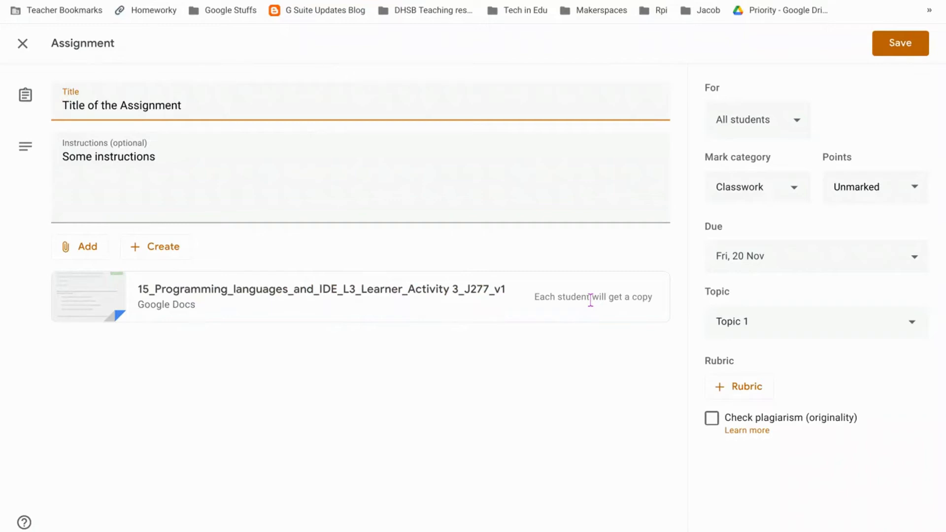
pyautogui.moveTo(617, 303)
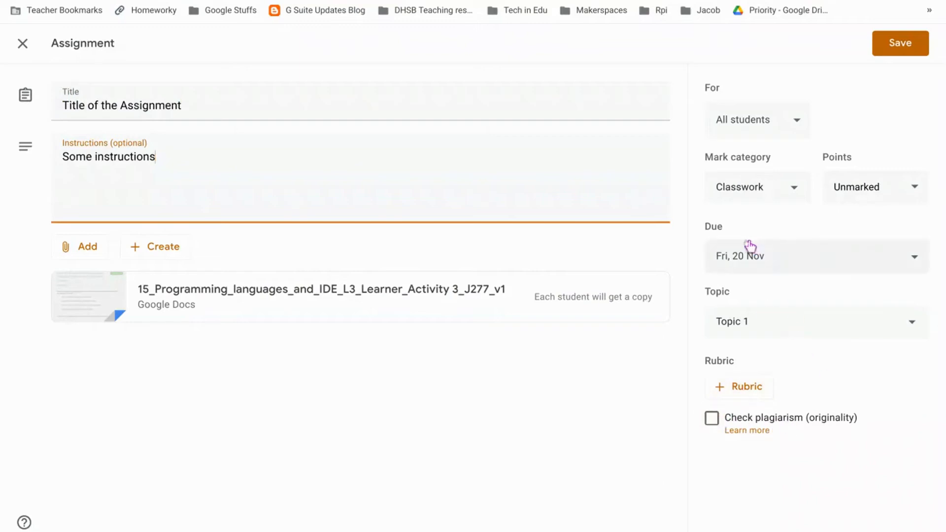
pyautogui.moveTo(940, 149)
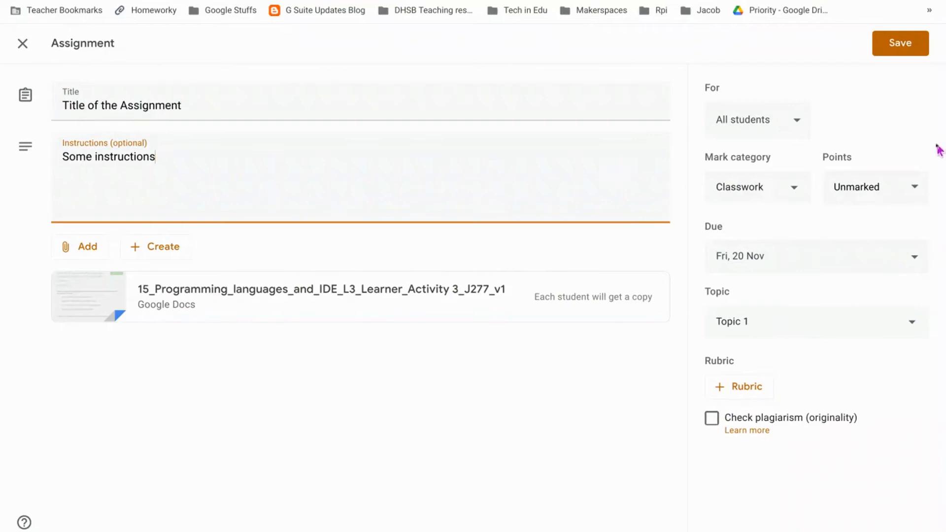
pyautogui.click(900, 43)
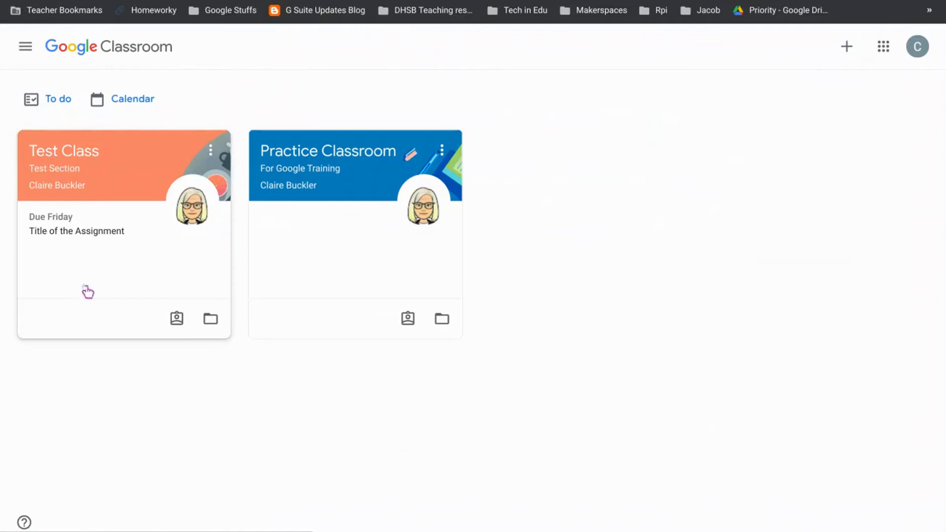
pyautogui.moveTo(48, 231)
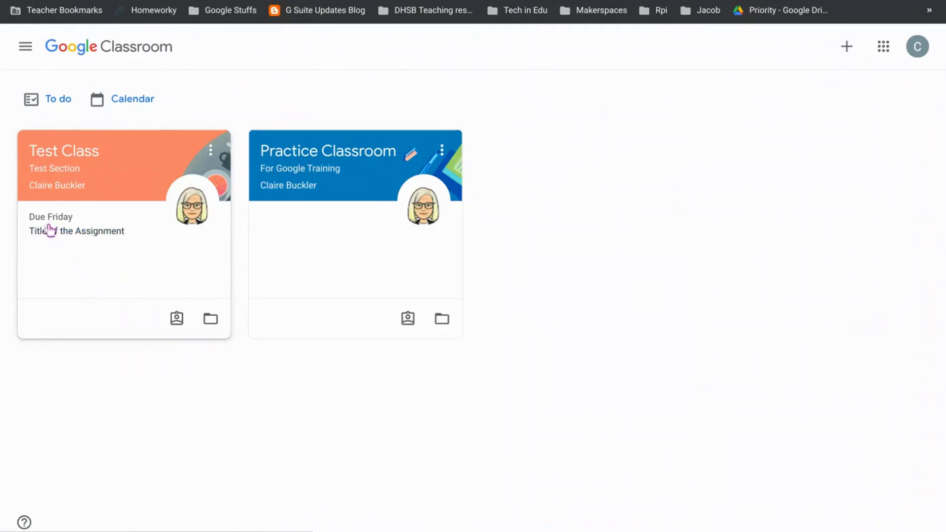
pyautogui.moveTo(60, 95)
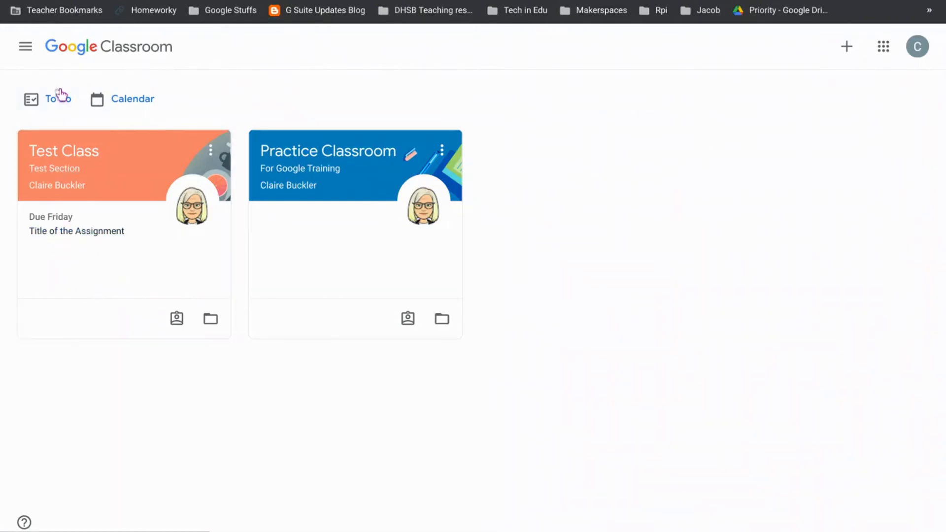
# Step: As the student, open Test Class's View your work and expand 'Title of the Assignment'
pyautogui.click(55, 98)
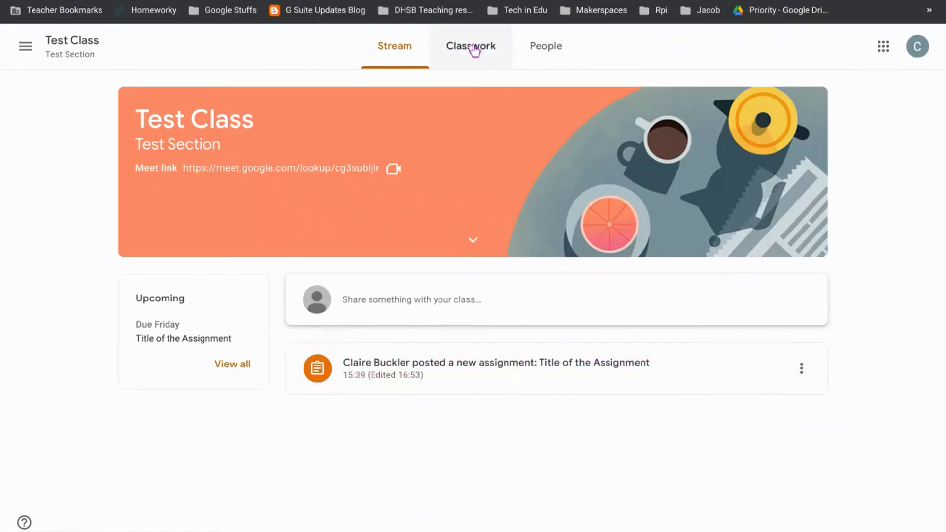
pyautogui.click(470, 46)
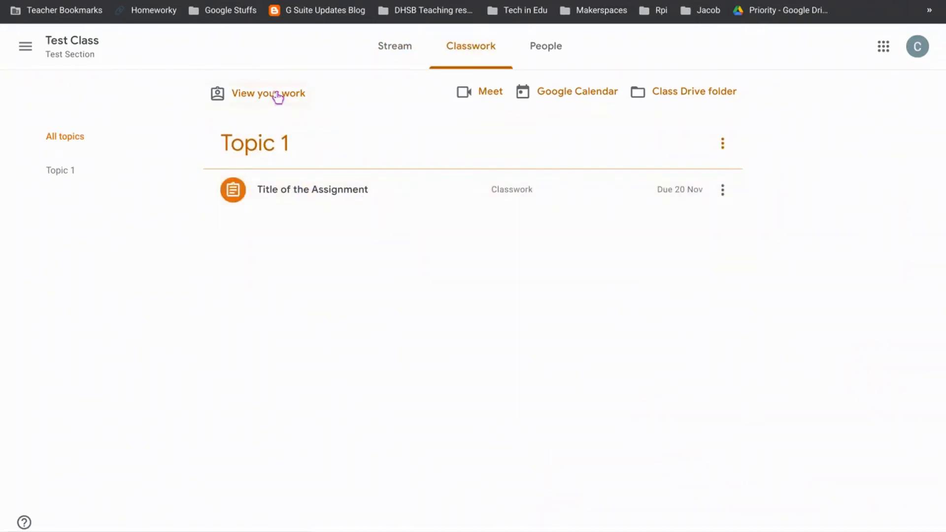
pyautogui.click(268, 94)
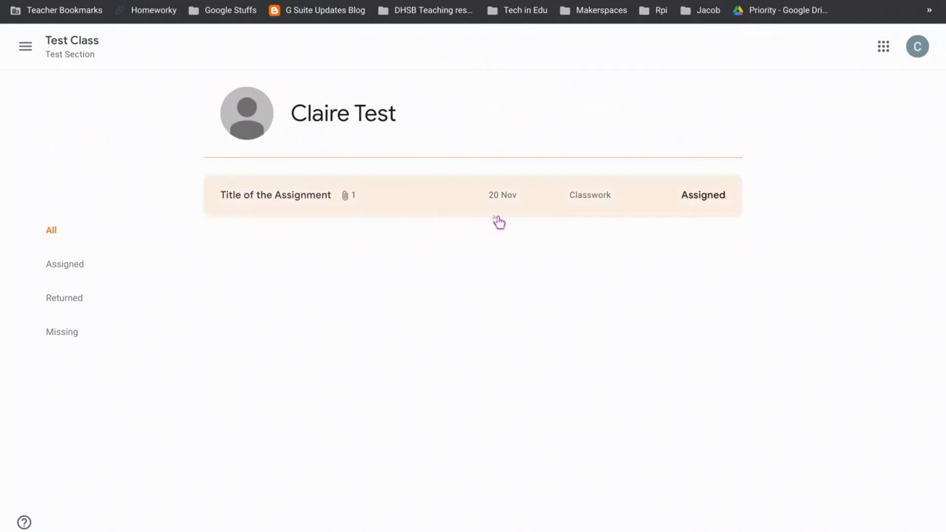
pyautogui.moveTo(353, 200)
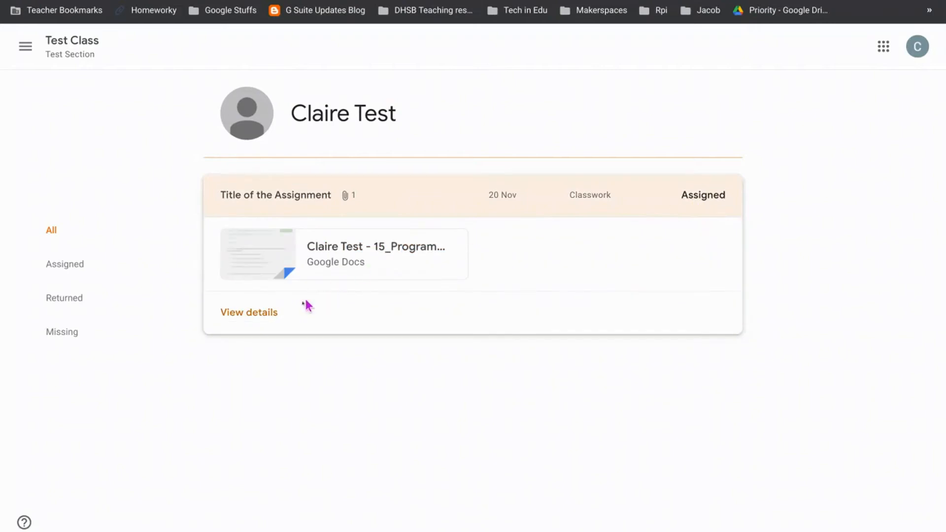
pyautogui.click(249, 313)
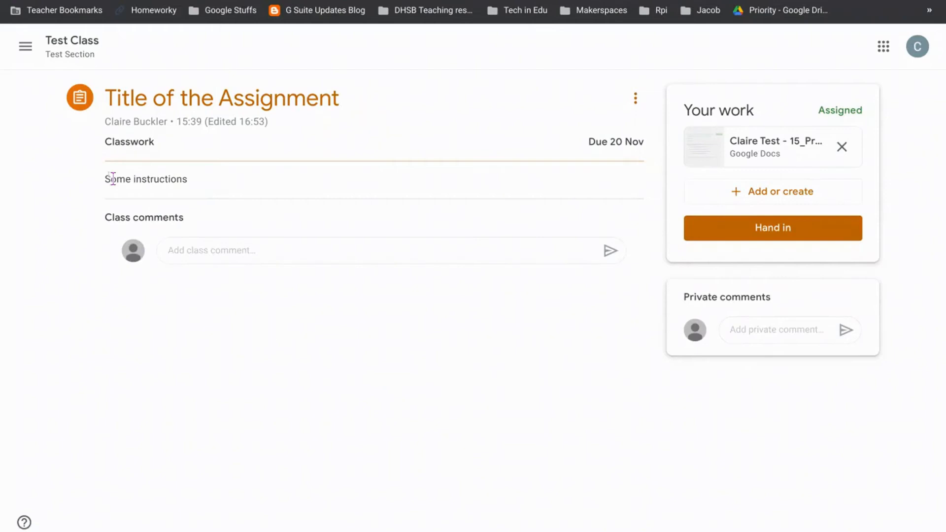
# Step: Start a class comment, dismiss the tagging tip, and delete the stray text
pyautogui.click(239, 250)
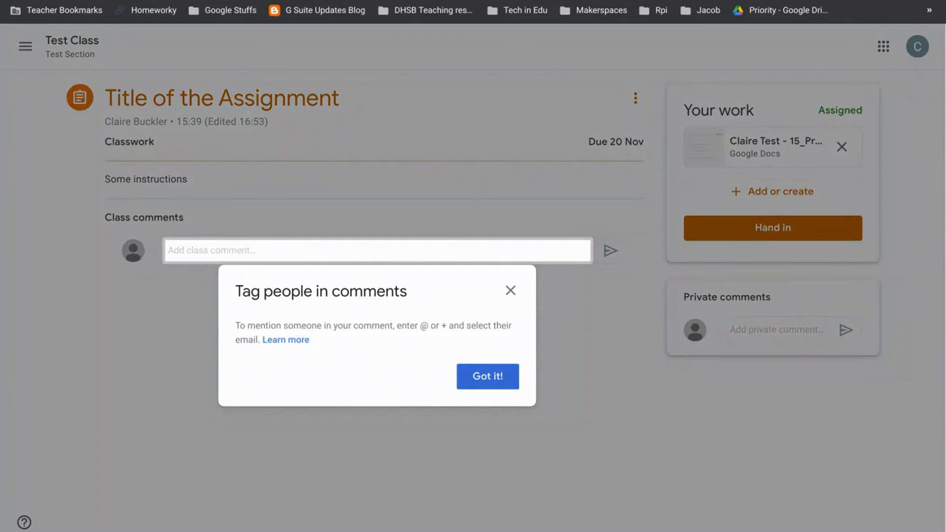
pyautogui.moveTo(485, 388)
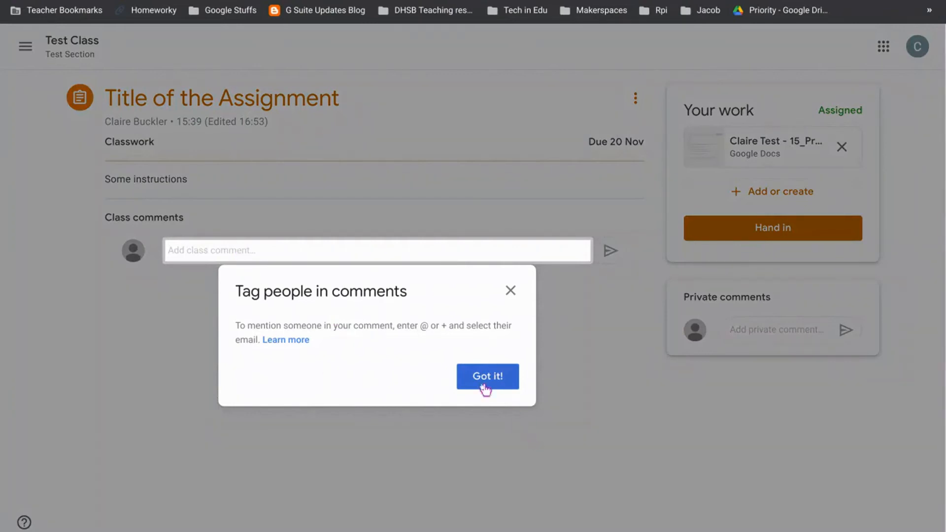
pyautogui.click(487, 376)
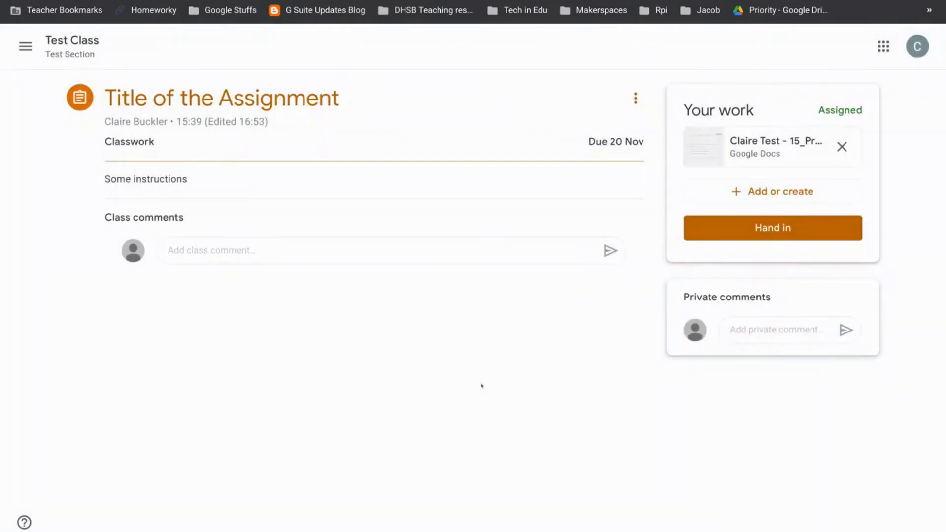
pyautogui.click(371, 251)
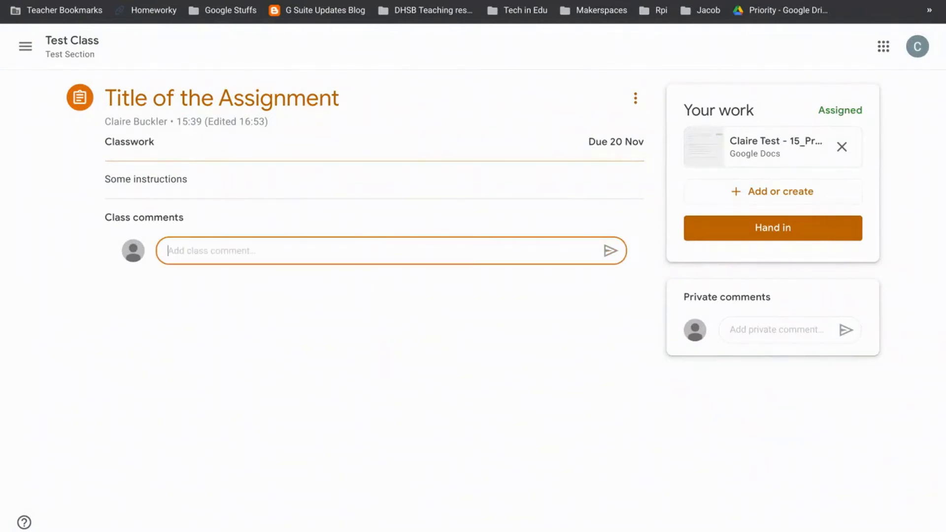
pyautogui.write('fjf')
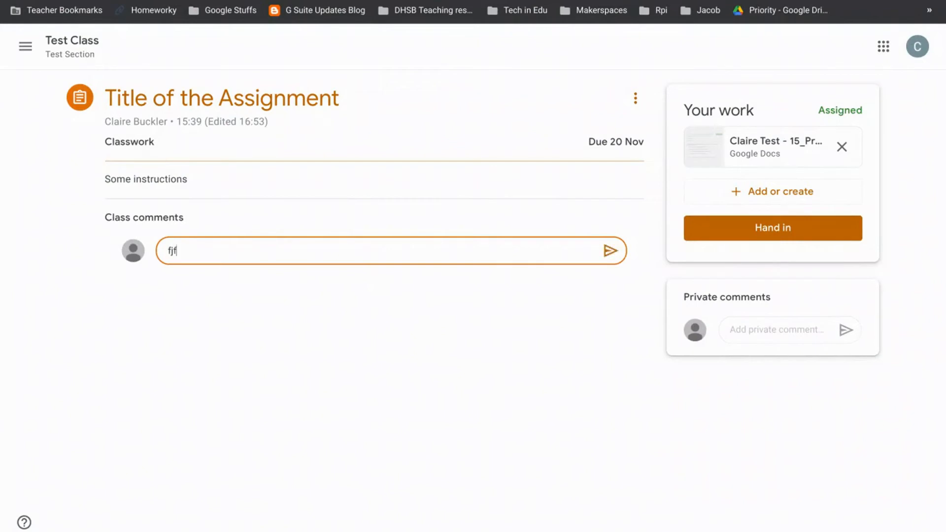
pyautogui.press('Backspace')
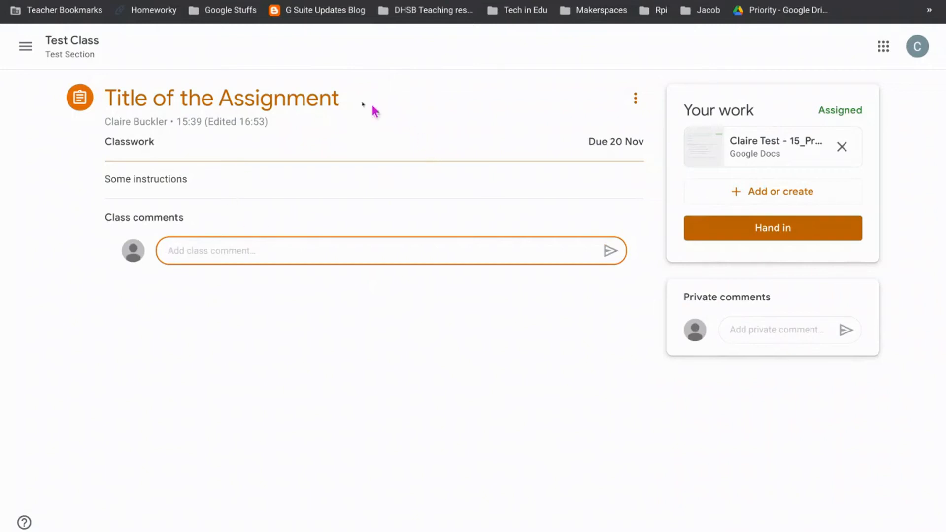
pyautogui.moveTo(620, 405)
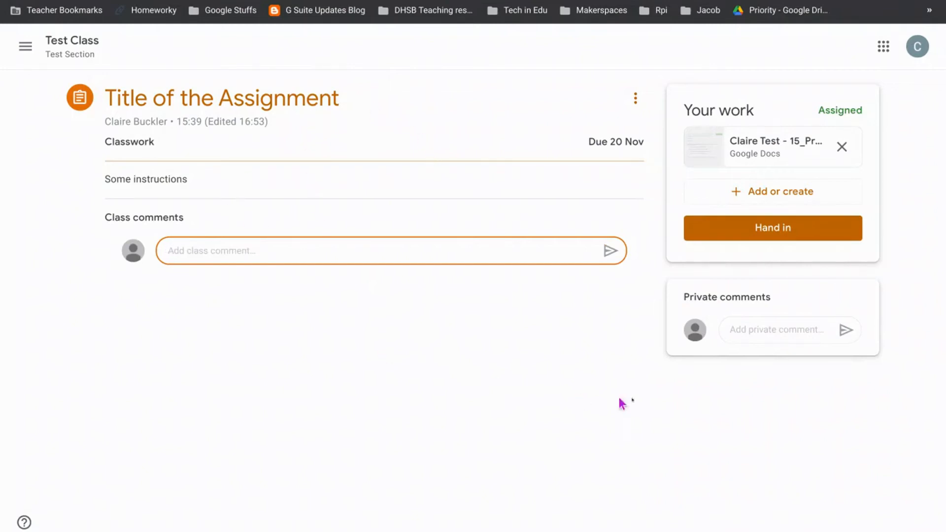
# Step: Add the private comment 'comment' and open the attached Docs work
pyautogui.click(778, 329)
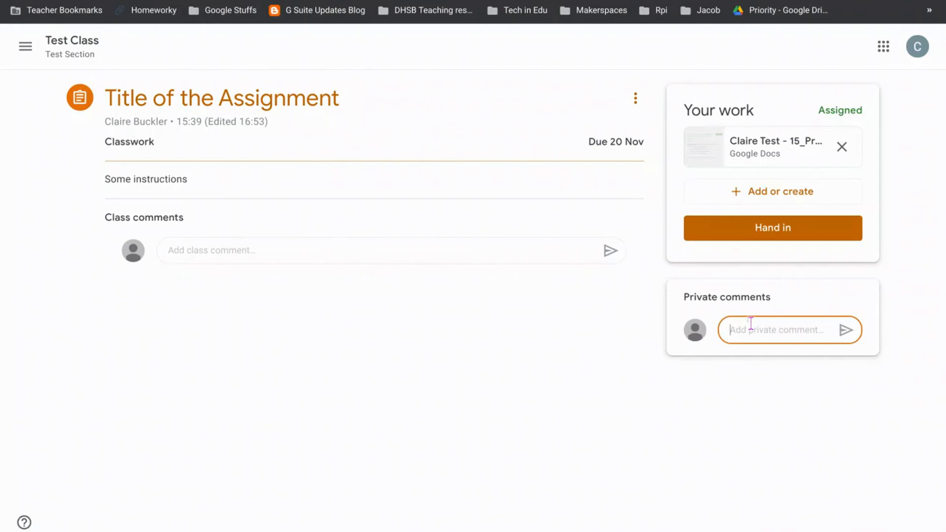
pyautogui.write('comments')
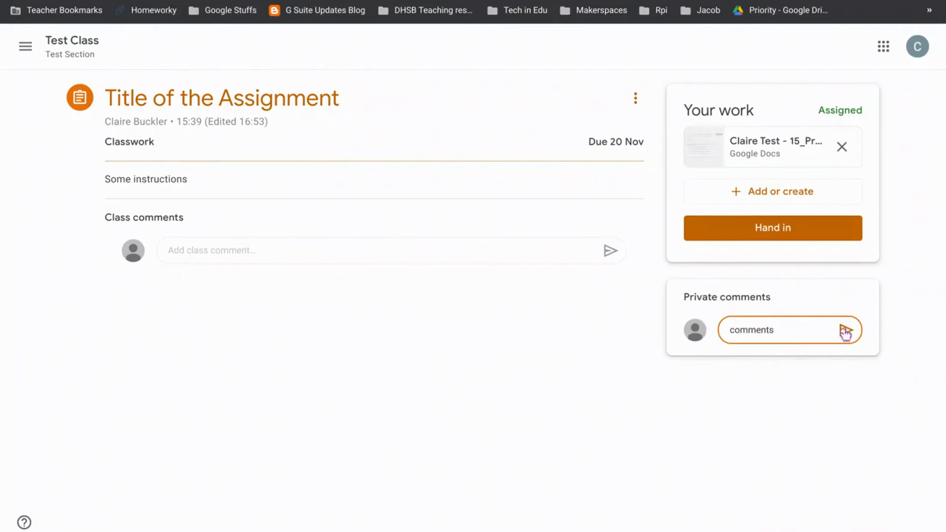
pyautogui.click(848, 330)
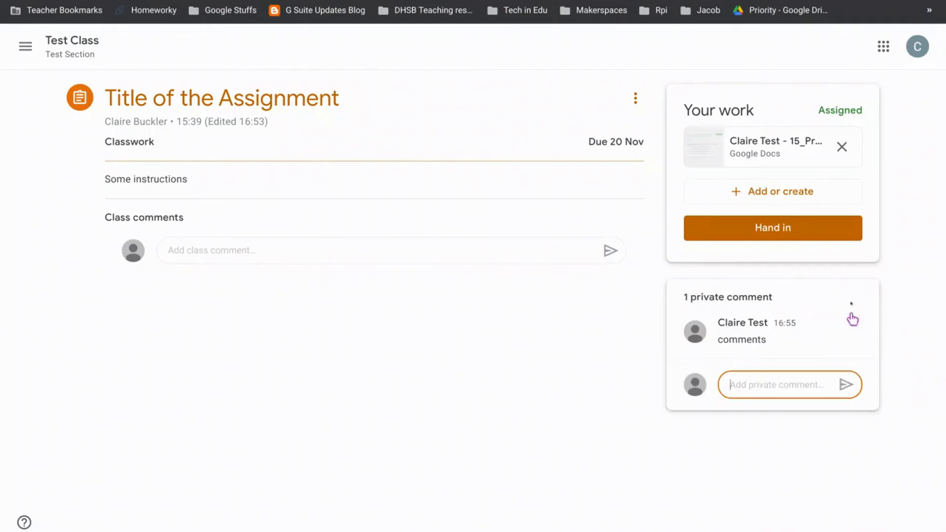
pyautogui.moveTo(691, 134)
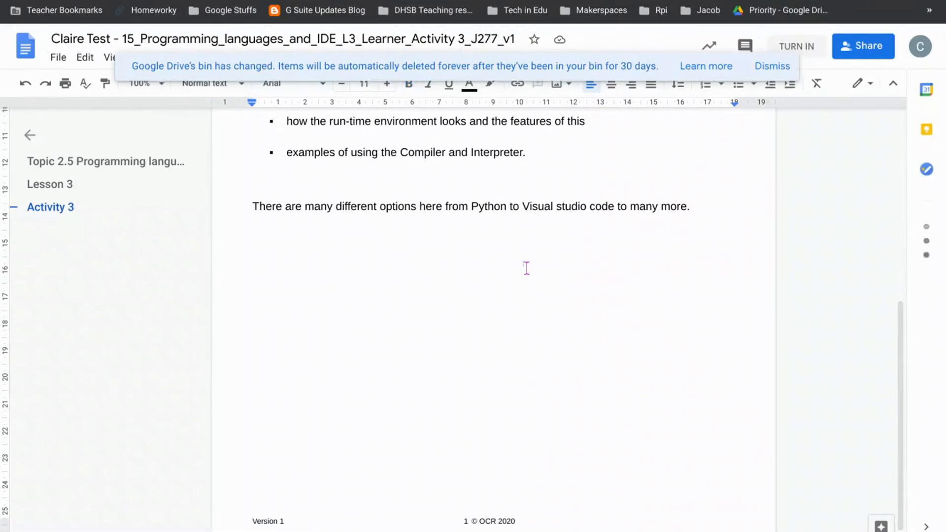
# Step: Type the filler line 'fkjfkdsjfkdjskfjdskfsd' below the student's final paragraph in the Doc
pyautogui.write('fkjfkdsjfkdjskfjdskfsd')
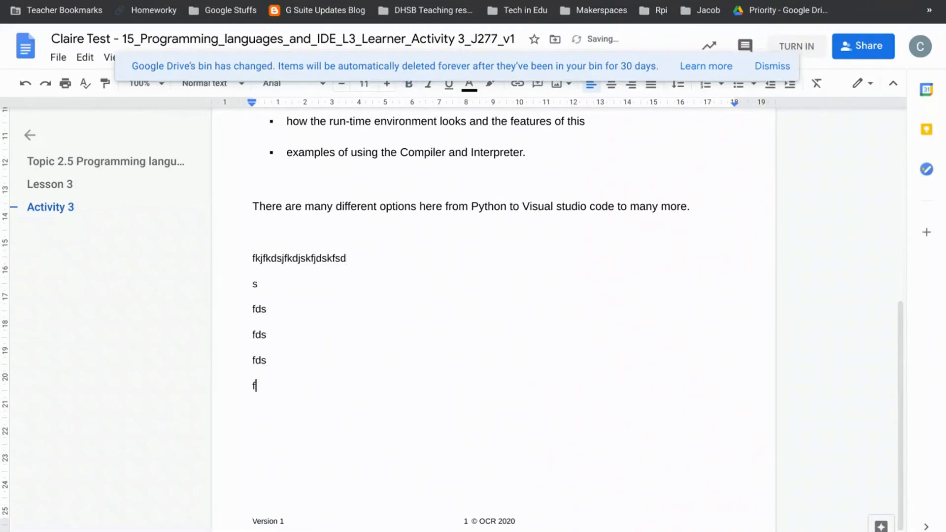
pyautogui.scroll(-3)
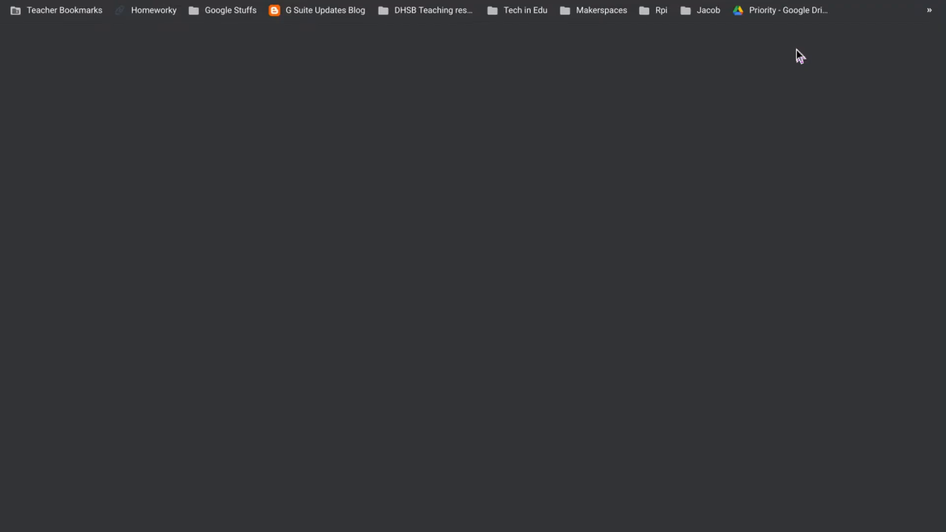
# Step: Hand in the assignment with its attached Docs file and confirm the submission
pyautogui.click(772, 228)
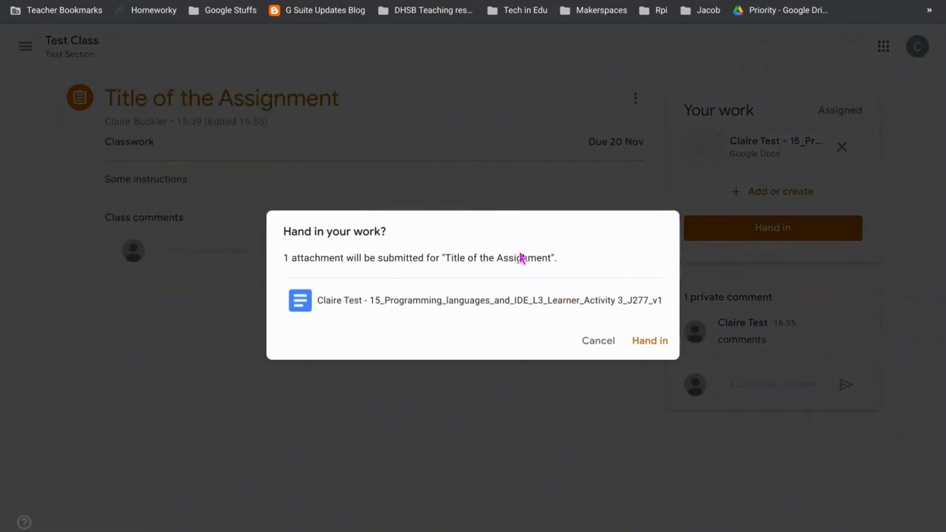
pyautogui.click(650, 341)
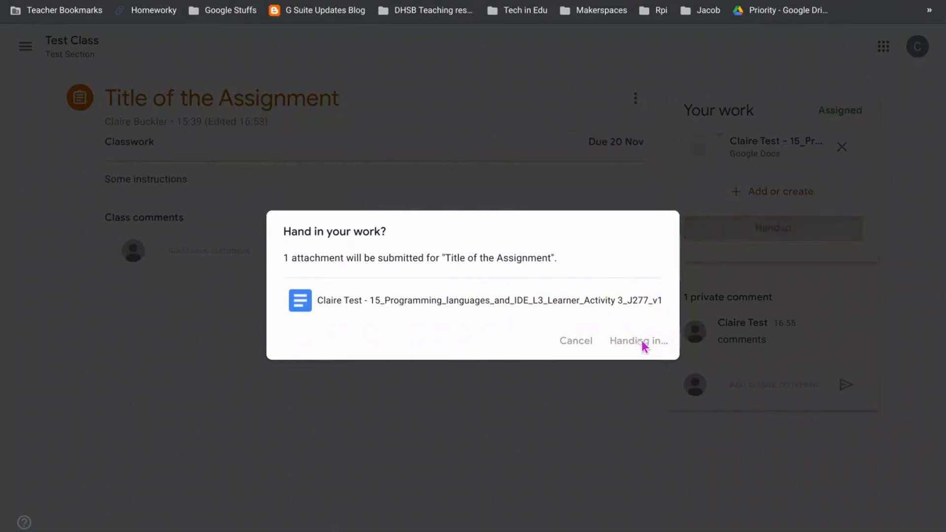
pyautogui.click(649, 341)
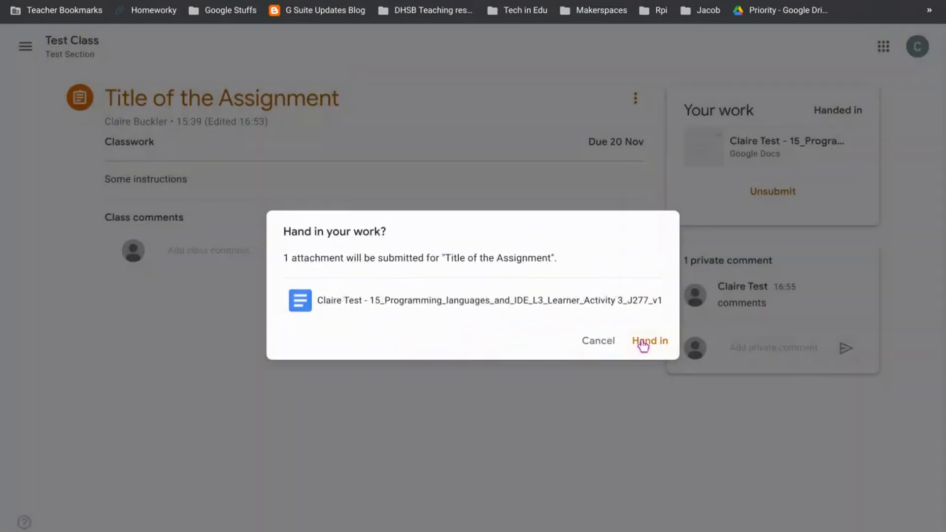
pyautogui.click(649, 340)
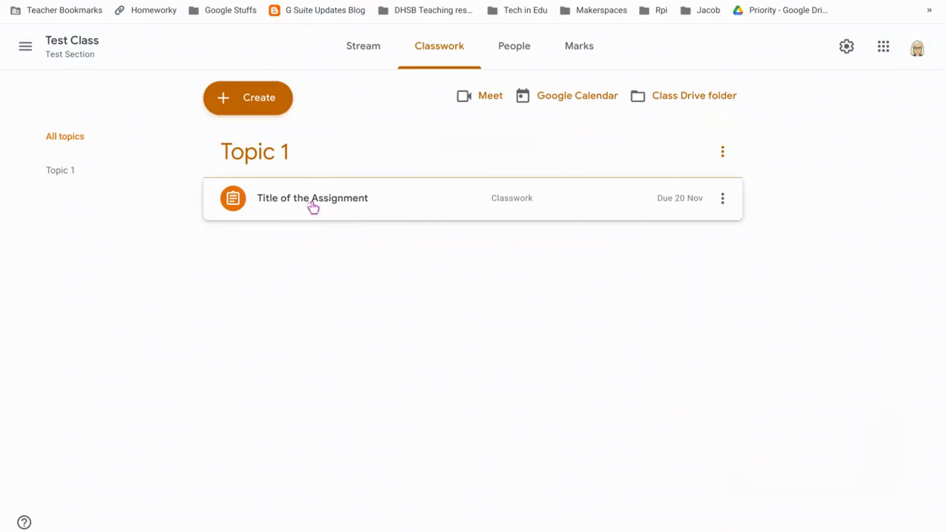
# Step: Expand Title of the Assignment and open Claire Test's handed-in submission
pyautogui.click(312, 205)
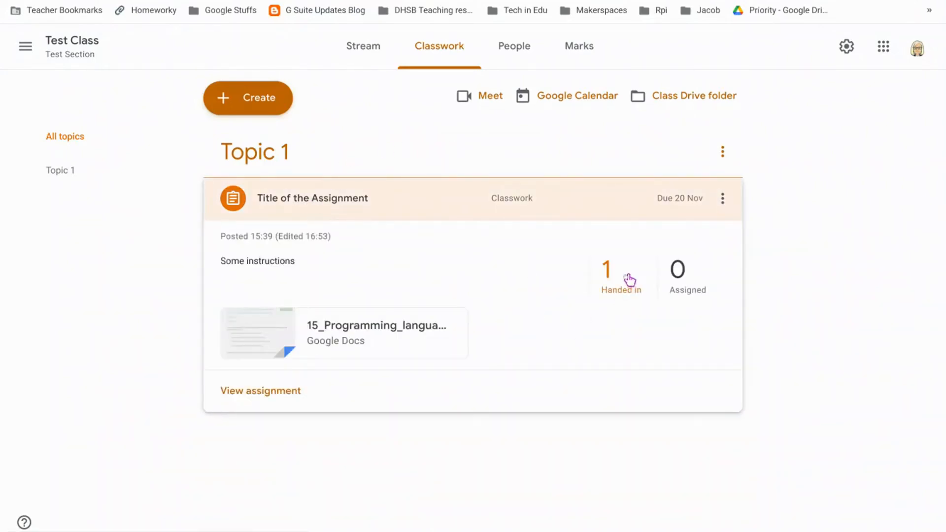
pyautogui.click(621, 277)
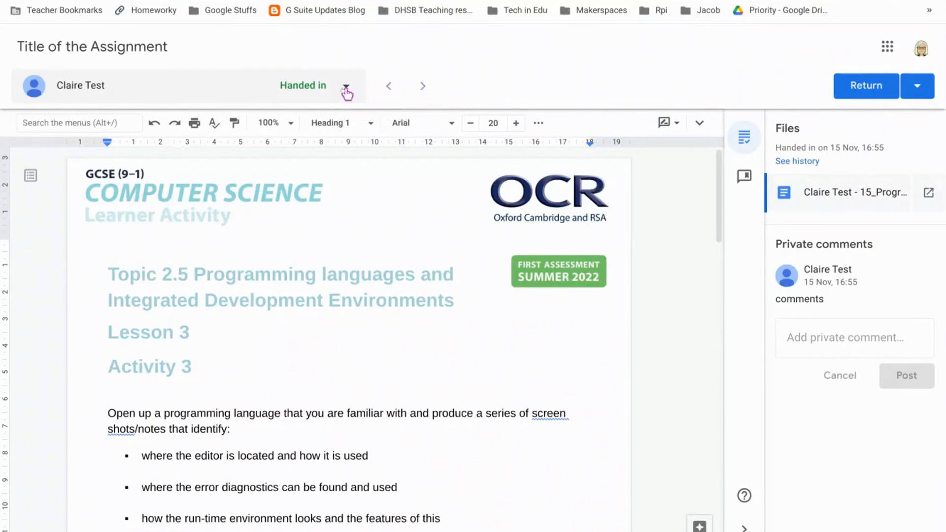
# Step: Add a teacher comment on the phrase about producing screenshots
pyautogui.click(346, 86)
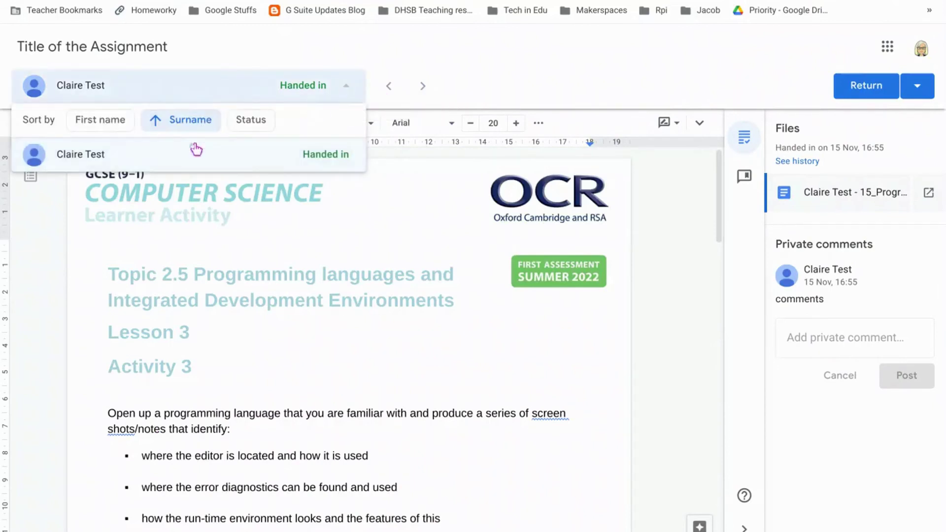
pyautogui.moveTo(391, 101)
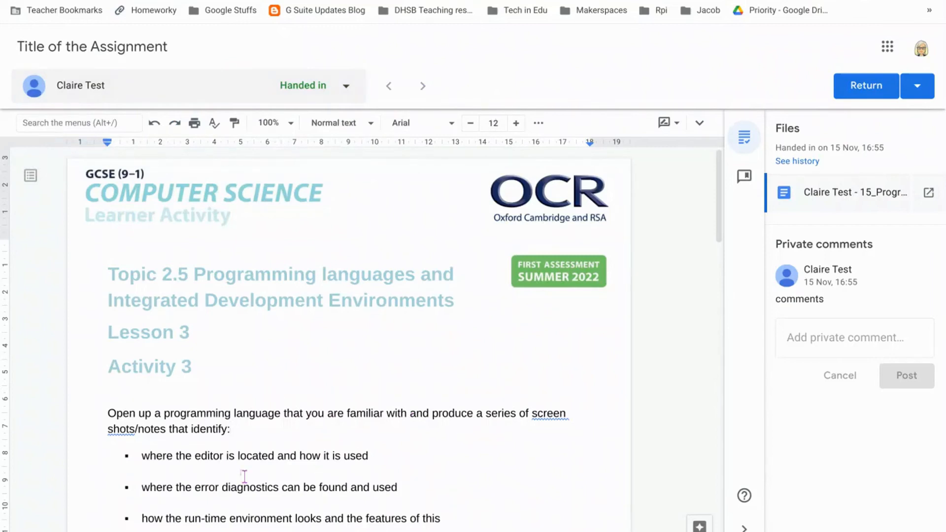
pyautogui.moveTo(674, 170)
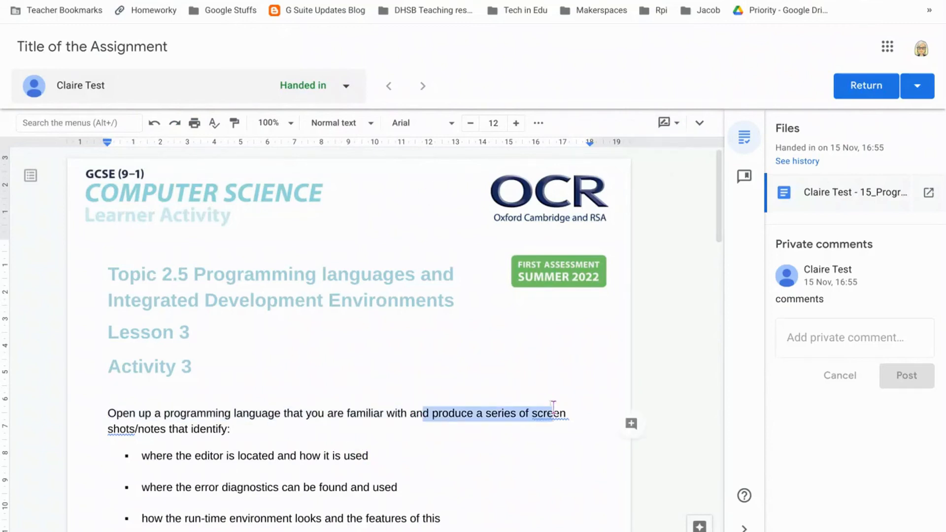
pyautogui.moveTo(631, 424)
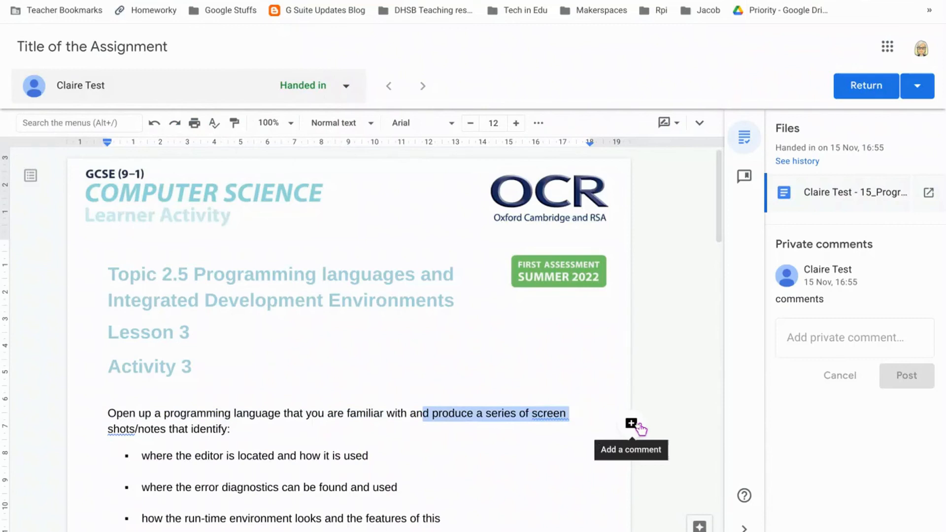
pyautogui.click(631, 423)
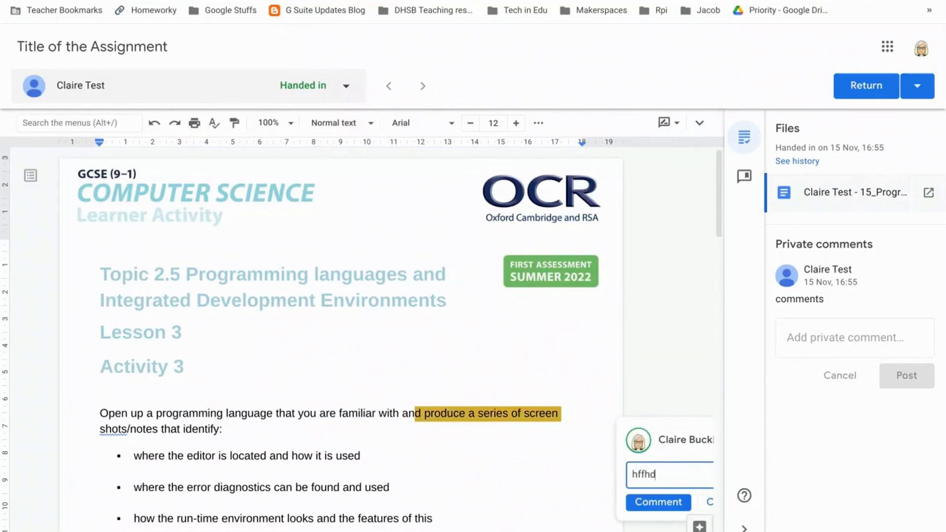
pyautogui.click(657, 502)
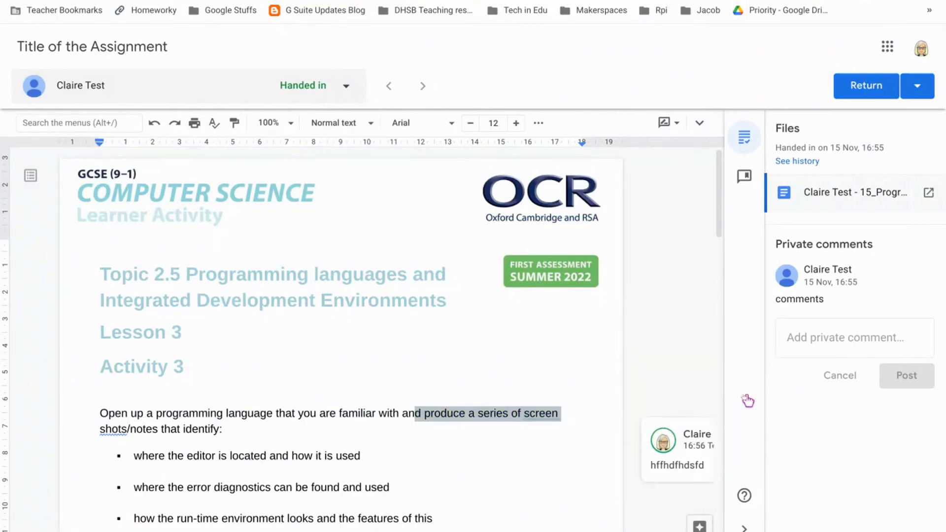
# Step: Post a private comment 'fifdsoi fjifjieojfd' to Claire Test
pyautogui.write('fifdsoi')
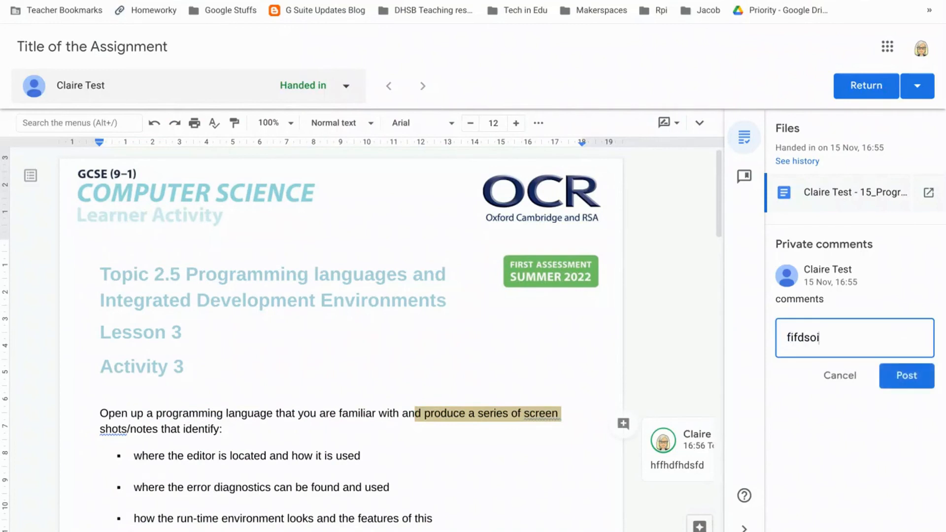
pyautogui.write('fjifjieojfd')
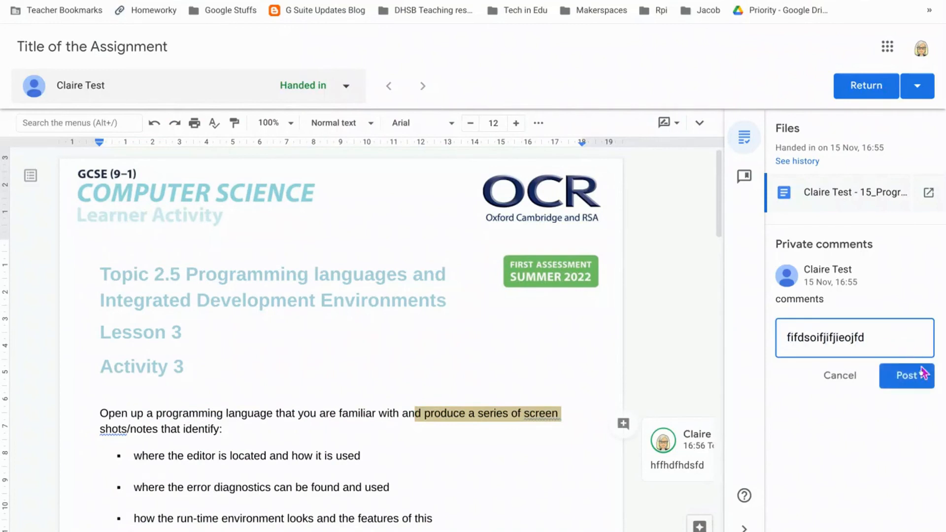
pyautogui.click(906, 376)
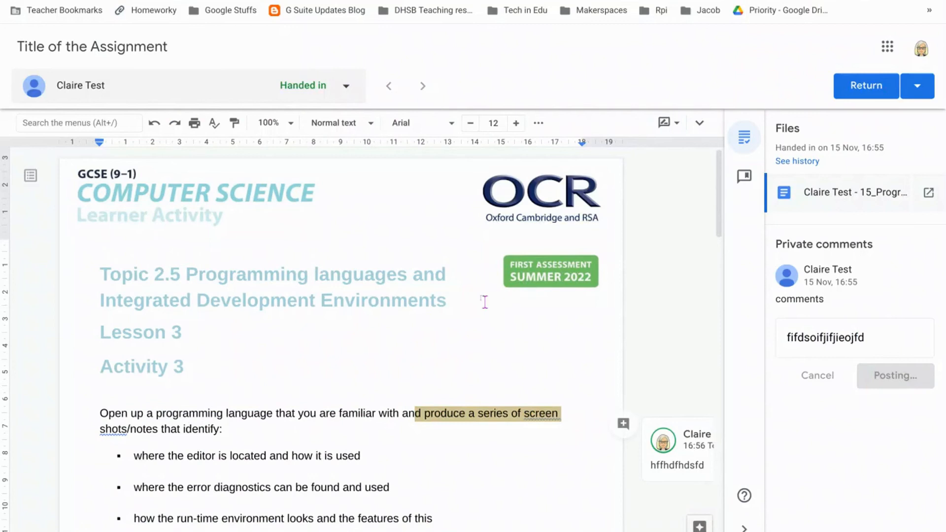
pyautogui.click(895, 375)
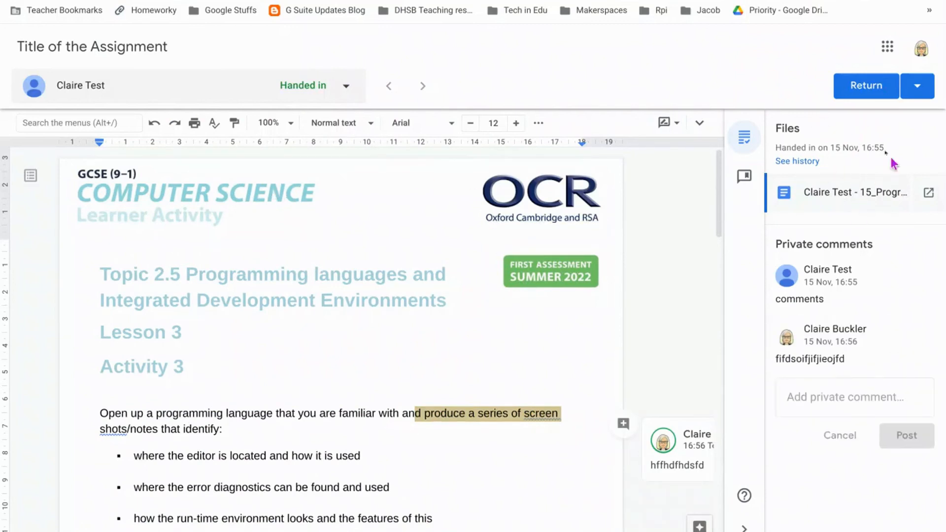
pyautogui.moveTo(853, 185)
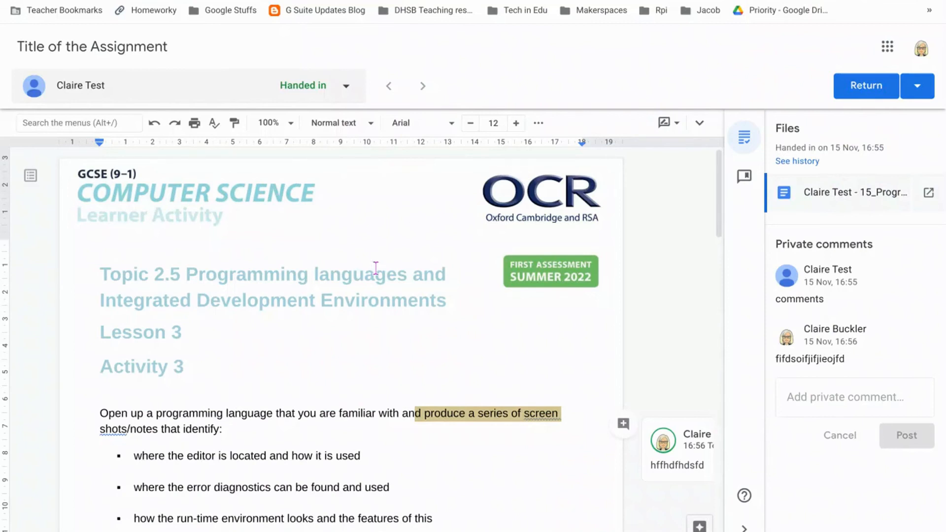
pyautogui.moveTo(418, 393)
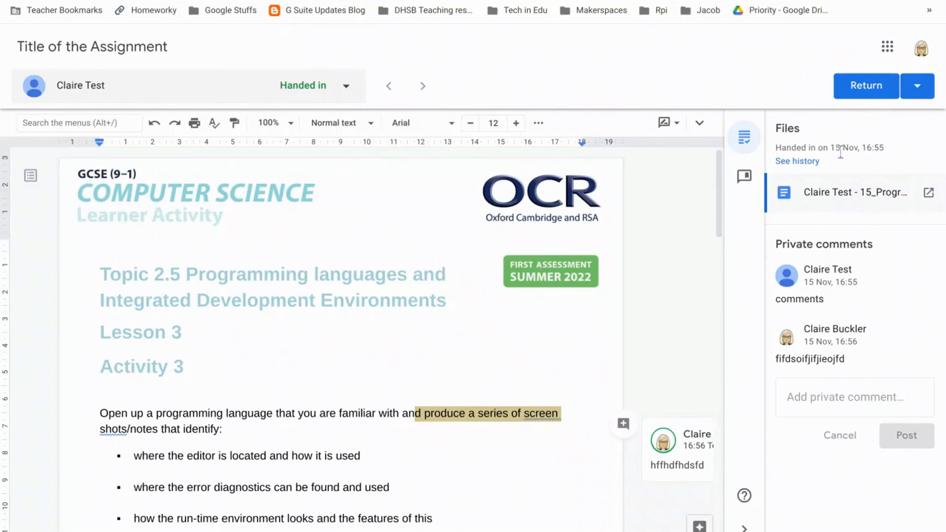
pyautogui.moveTo(255, 207)
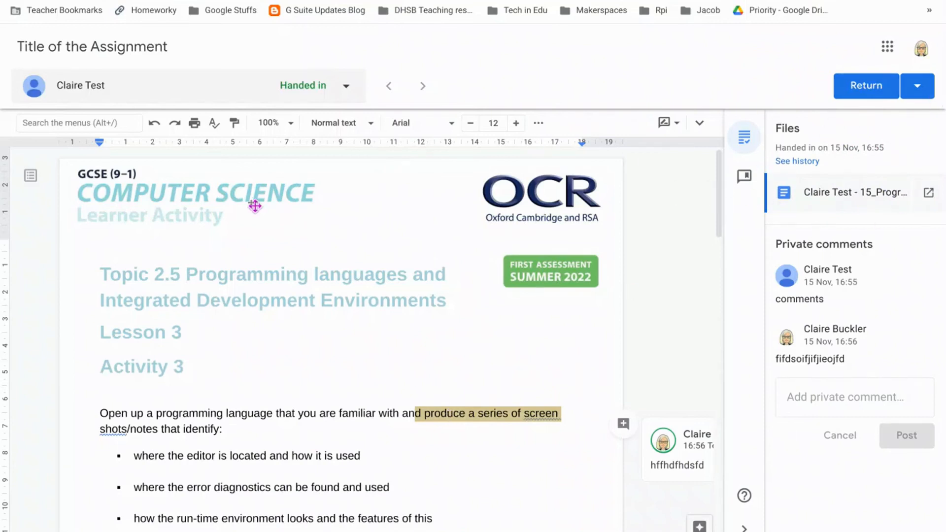
pyautogui.moveTo(403, 201)
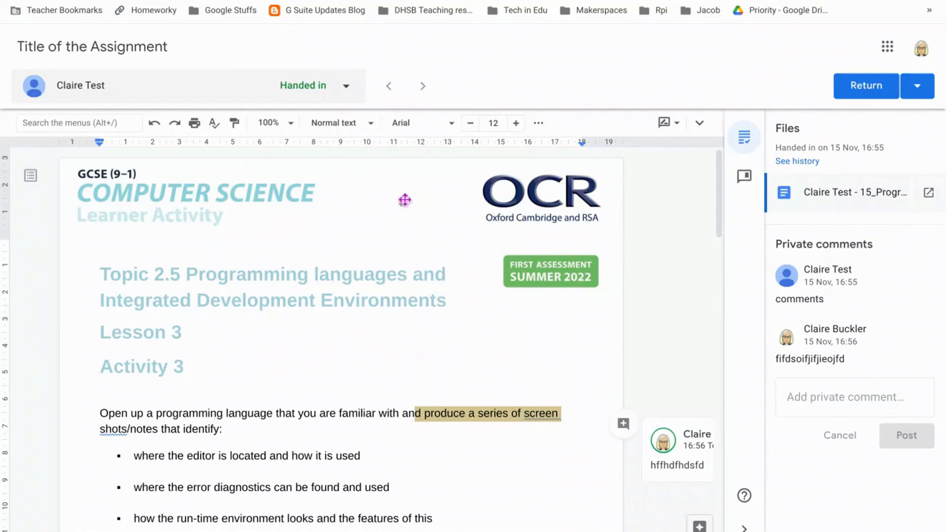
# Step: Return Claire Test's work, confirming in the 'Return work to 1 student?' dialog
pyautogui.click(915, 86)
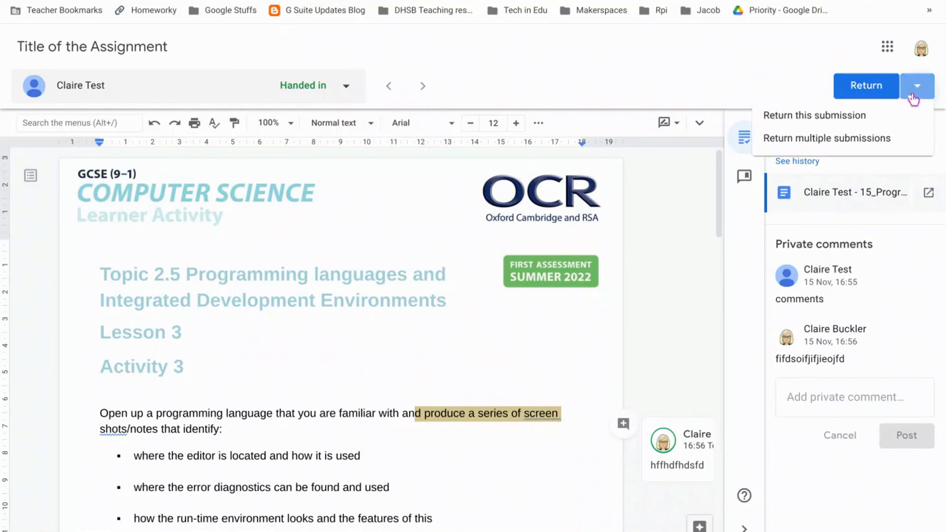
pyautogui.moveTo(831, 143)
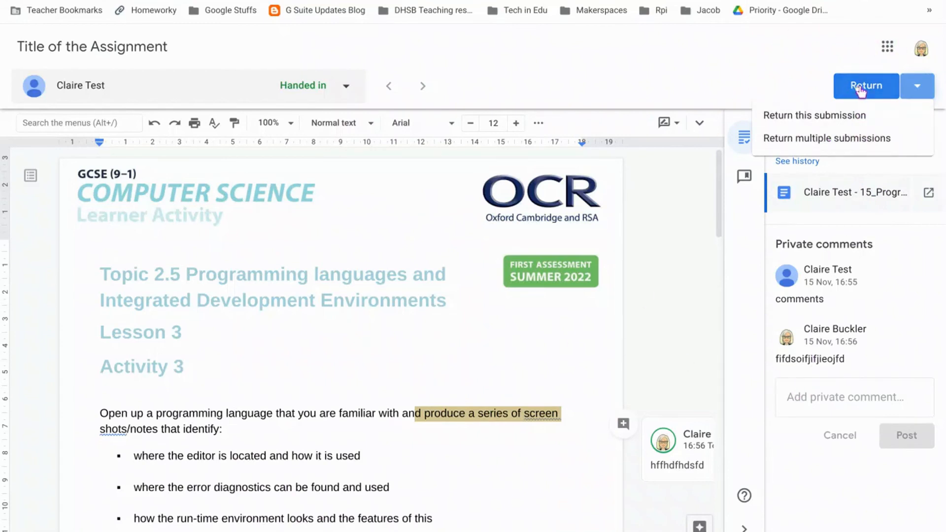
pyautogui.click(814, 115)
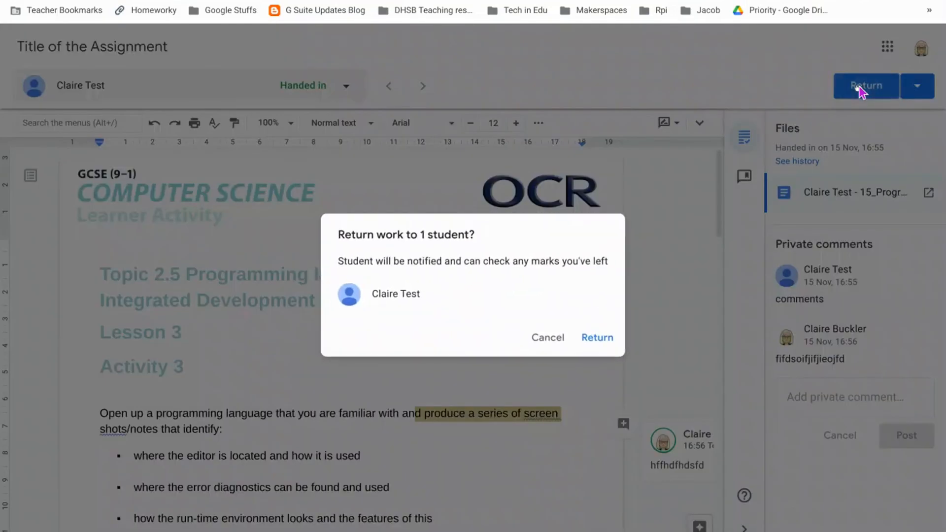
pyautogui.click(597, 337)
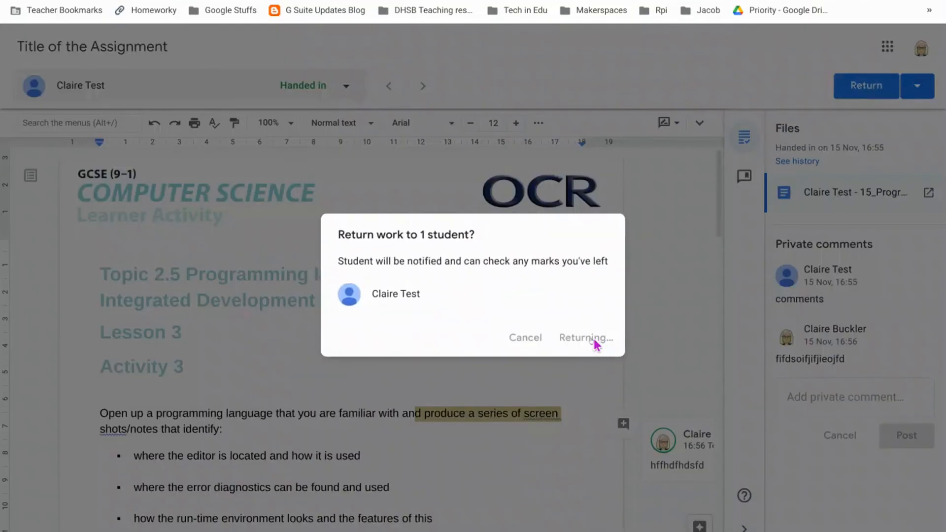
pyautogui.moveTo(309, 104)
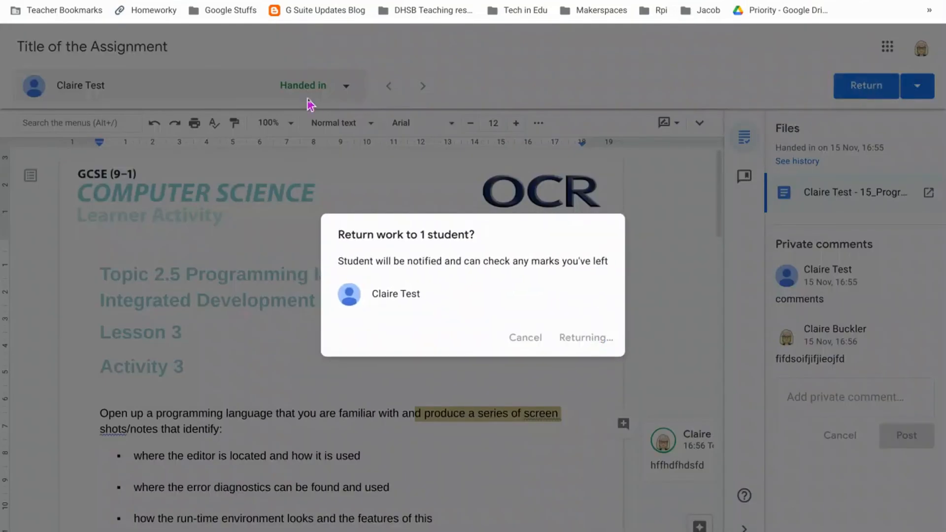
pyautogui.click(585, 337)
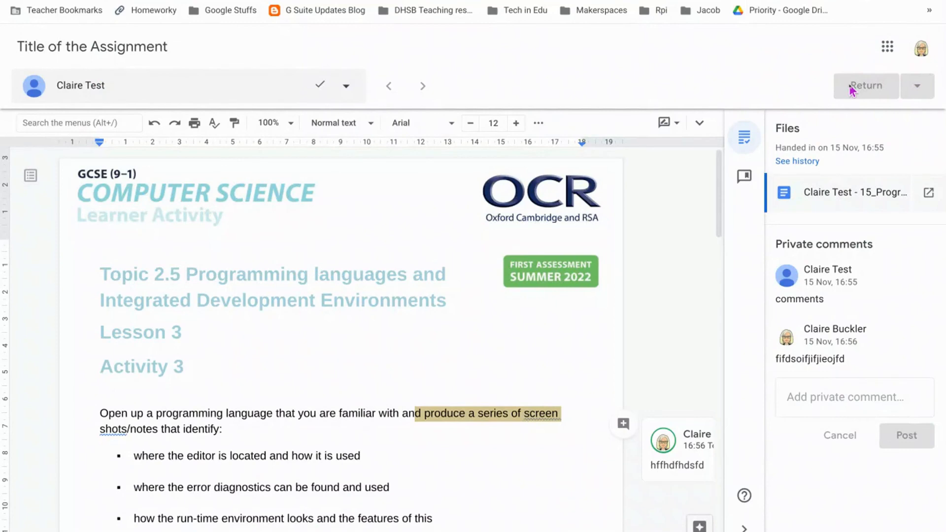
# Step: Change the assignment from ungraded to 100 points and confirm the update
pyautogui.click(865, 85)
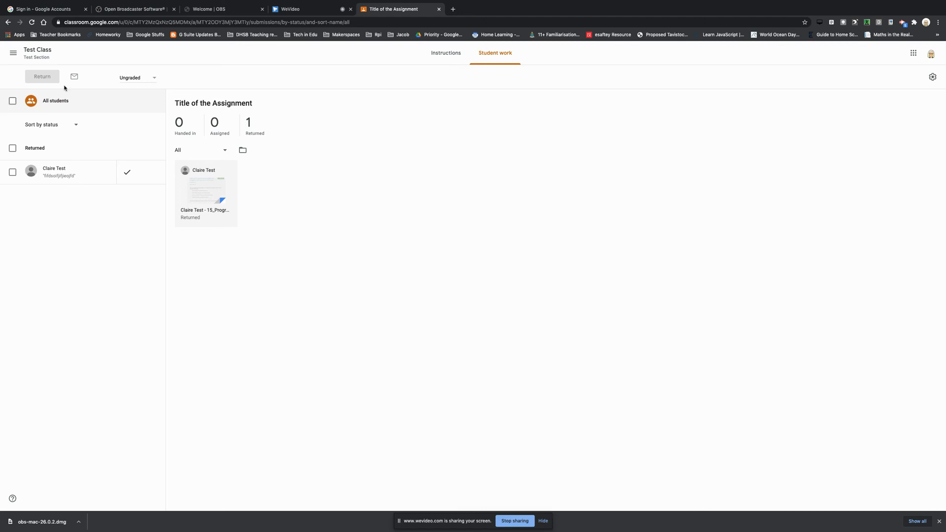
pyautogui.moveTo(46, 128)
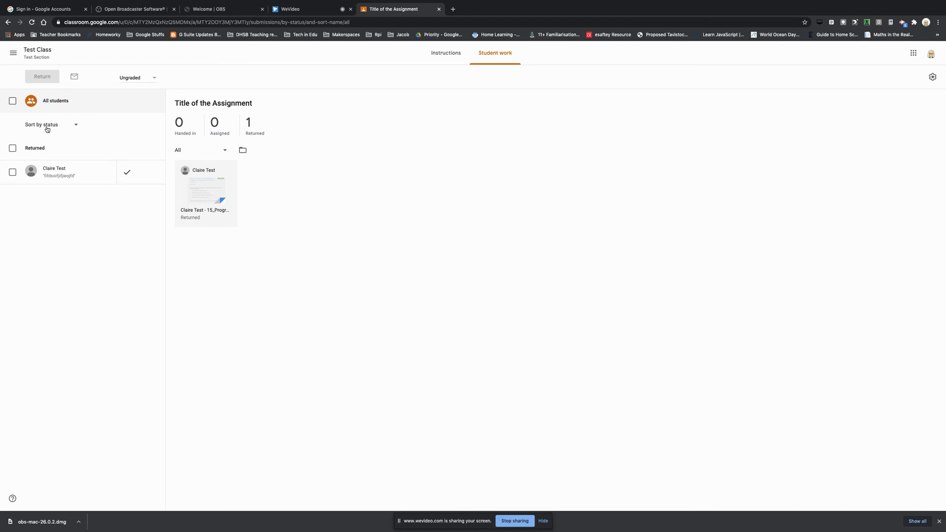
pyautogui.moveTo(20, 183)
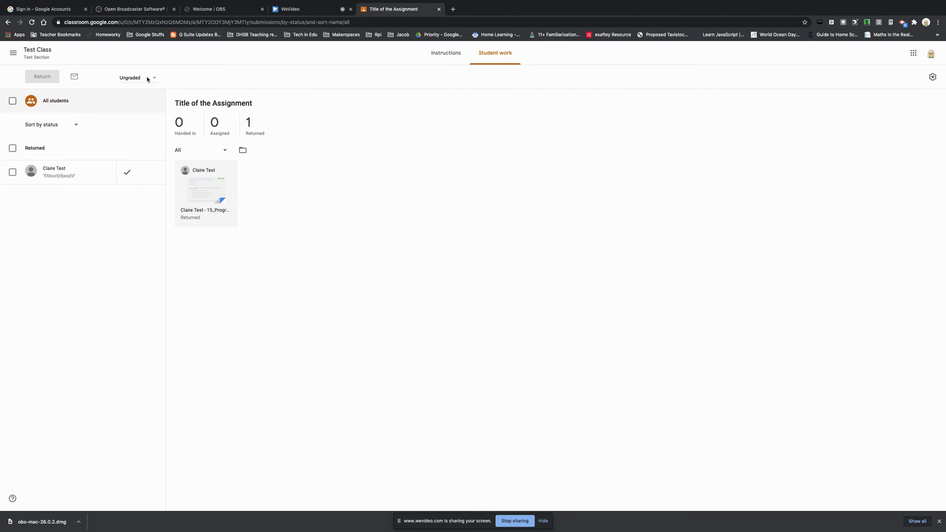
pyautogui.click(153, 78)
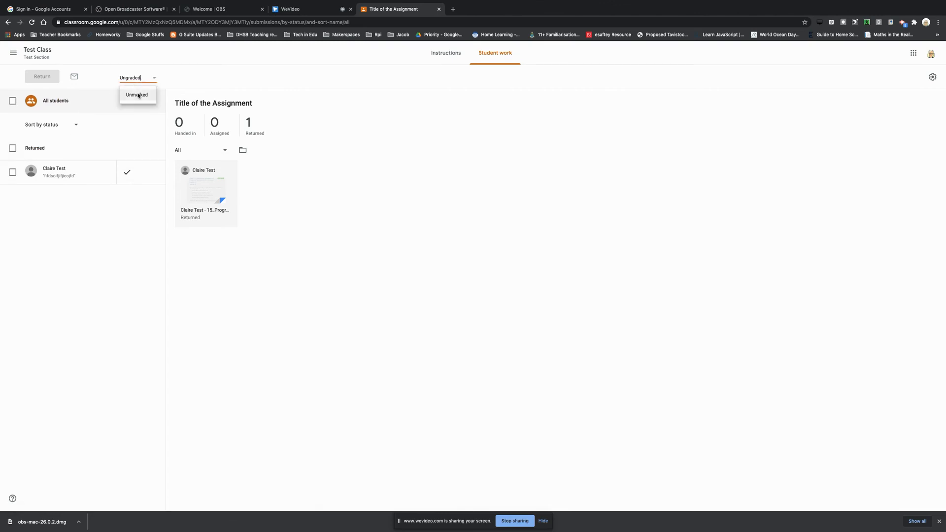
pyautogui.click(137, 94)
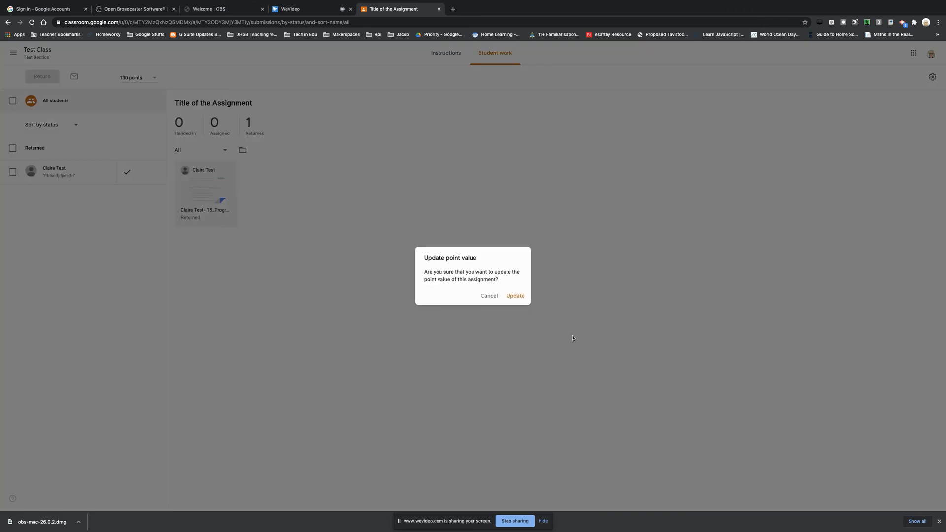
pyautogui.click(515, 295)
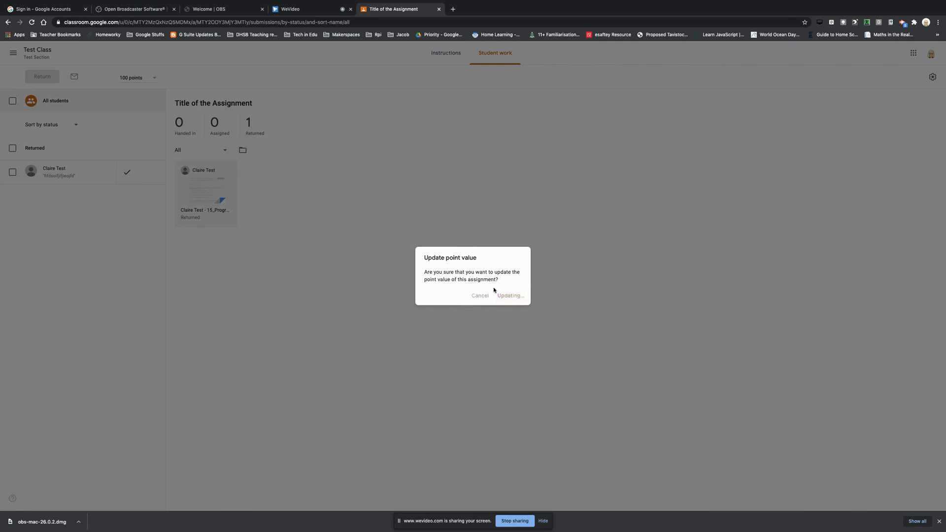
pyautogui.moveTo(221, 200)
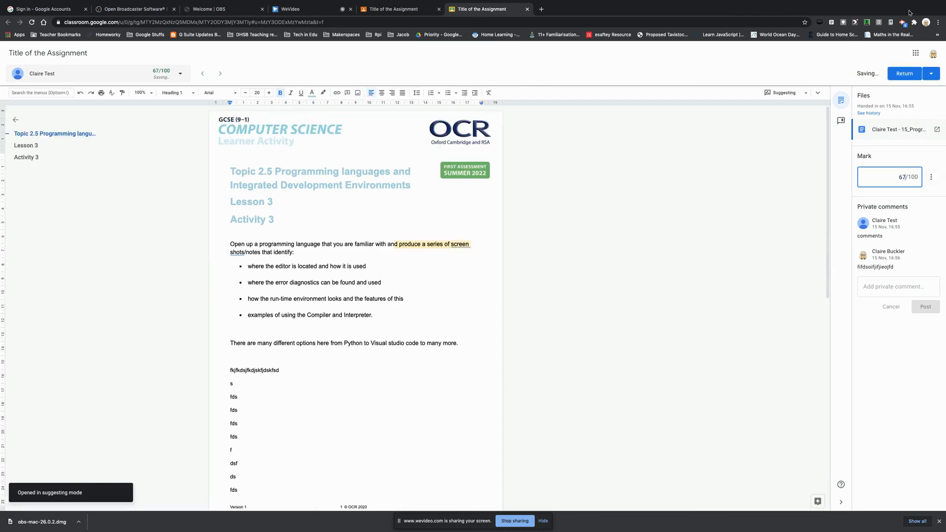
# Step: Return Claire Test's work marked 67/100, confirming in the Update 1 mark dialog
pyautogui.click(904, 73)
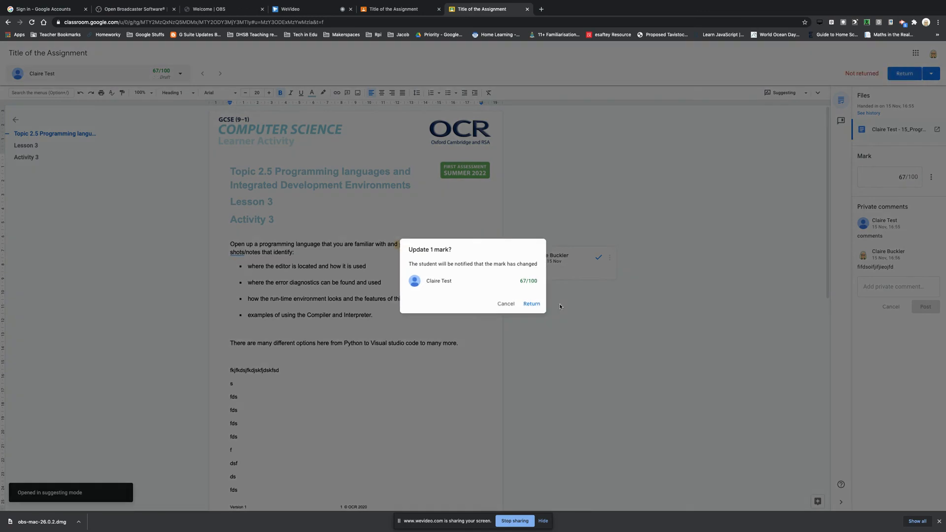
pyautogui.click(531, 303)
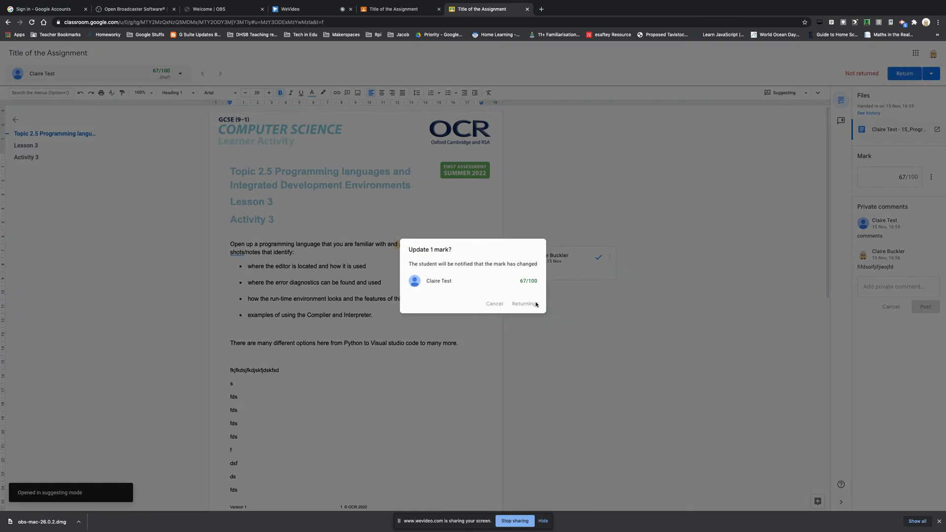
pyautogui.click(524, 304)
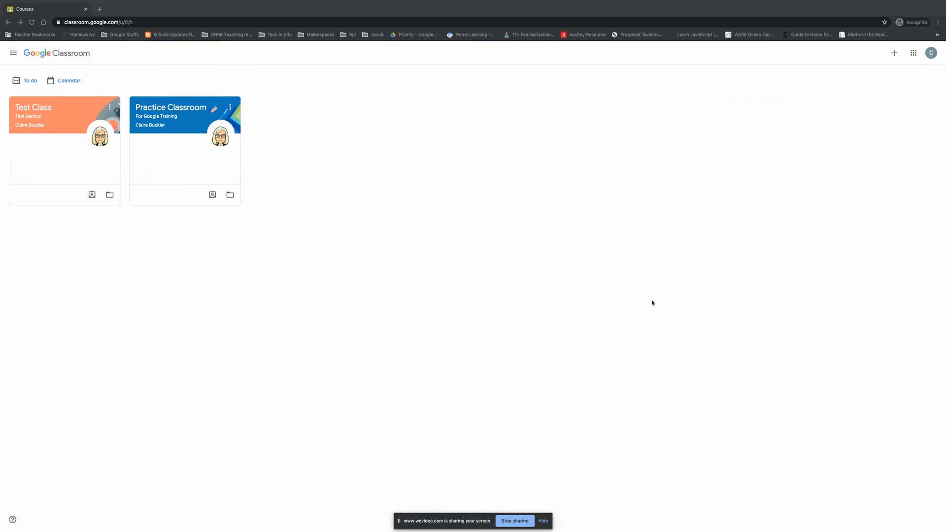
pyautogui.moveTo(36, 126)
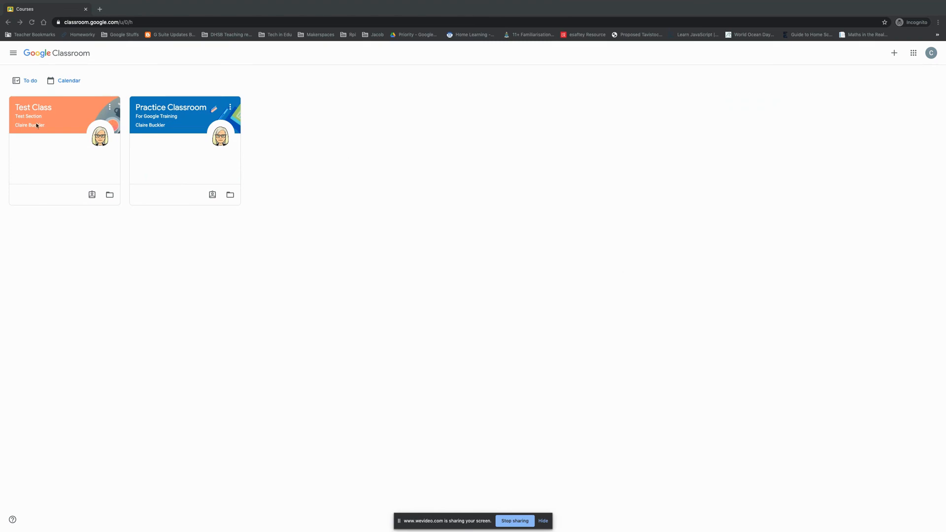
pyautogui.moveTo(27, 127)
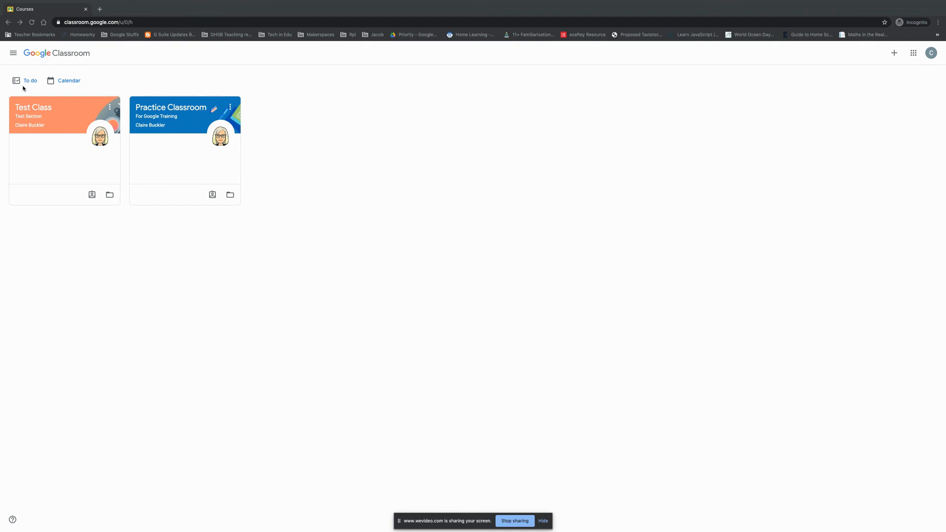
pyautogui.click(31, 80)
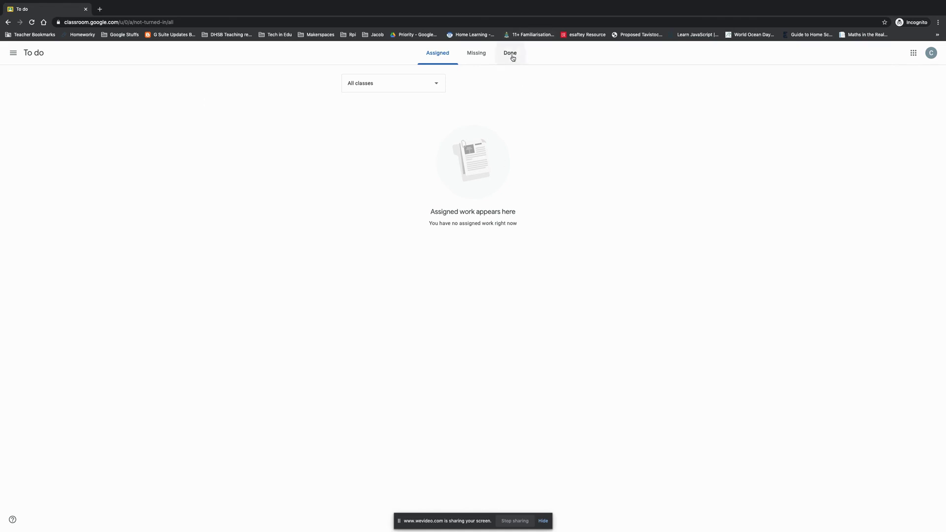
pyautogui.click(510, 53)
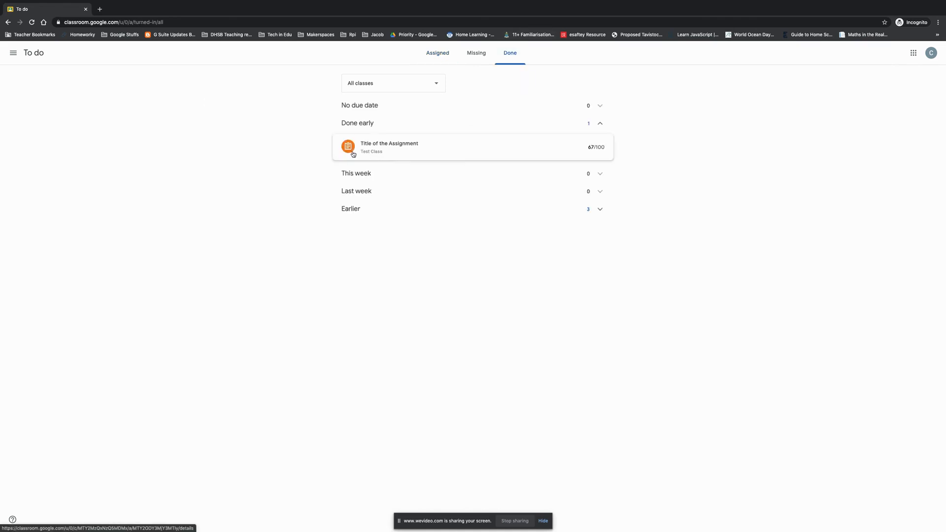
pyautogui.moveTo(593, 153)
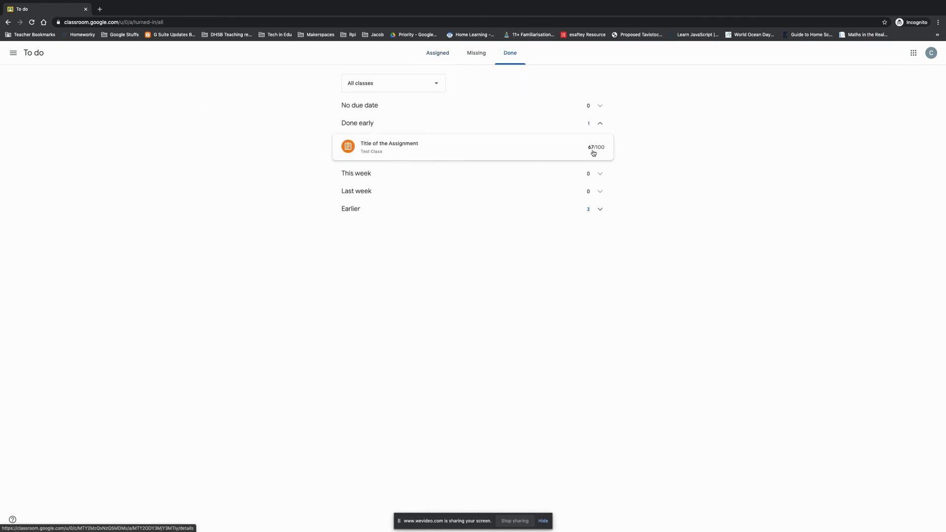
pyautogui.moveTo(29, 66)
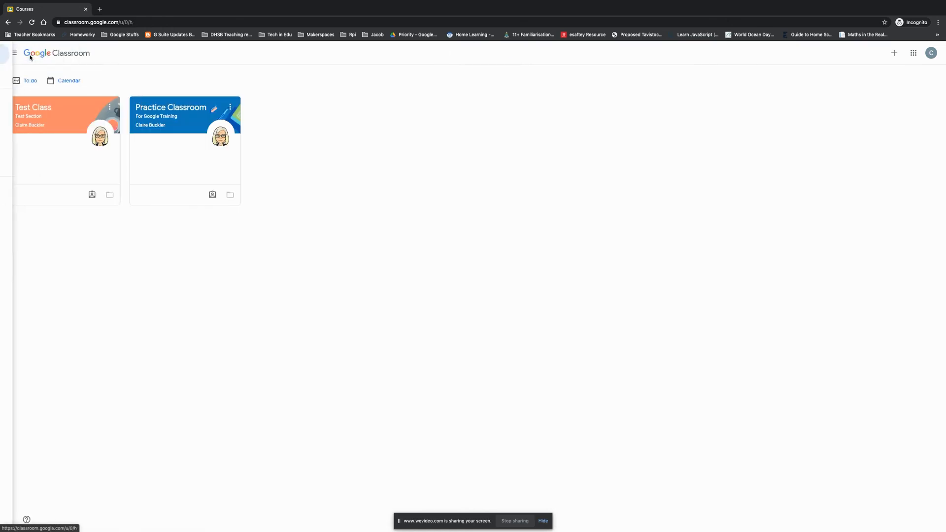
# Step: As the student, open Title of the Assignment in Test Class and highlight the 67/100 mark
pyautogui.click(34, 108)
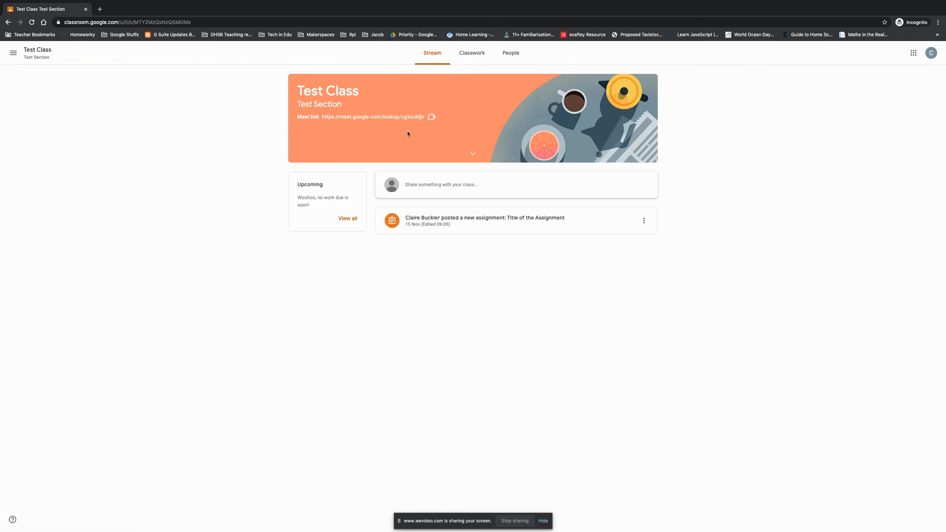
pyautogui.click(471, 52)
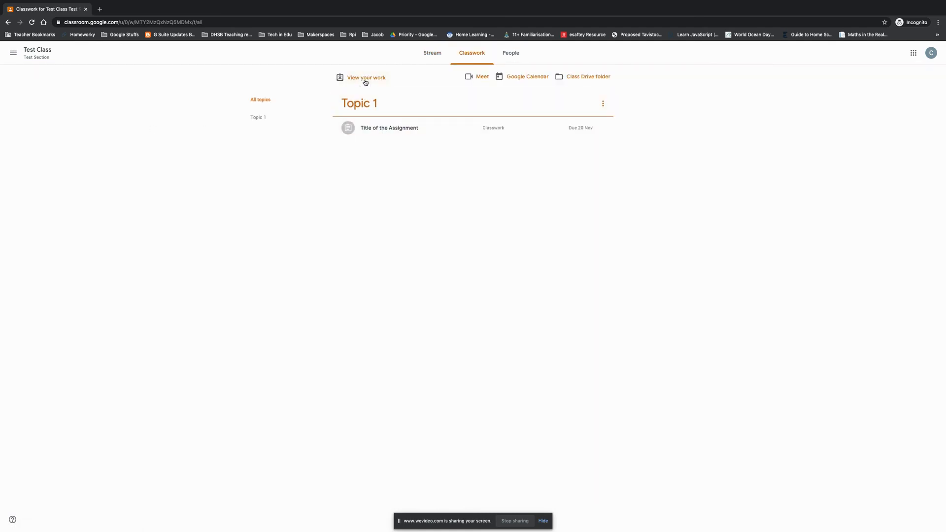
pyautogui.click(389, 128)
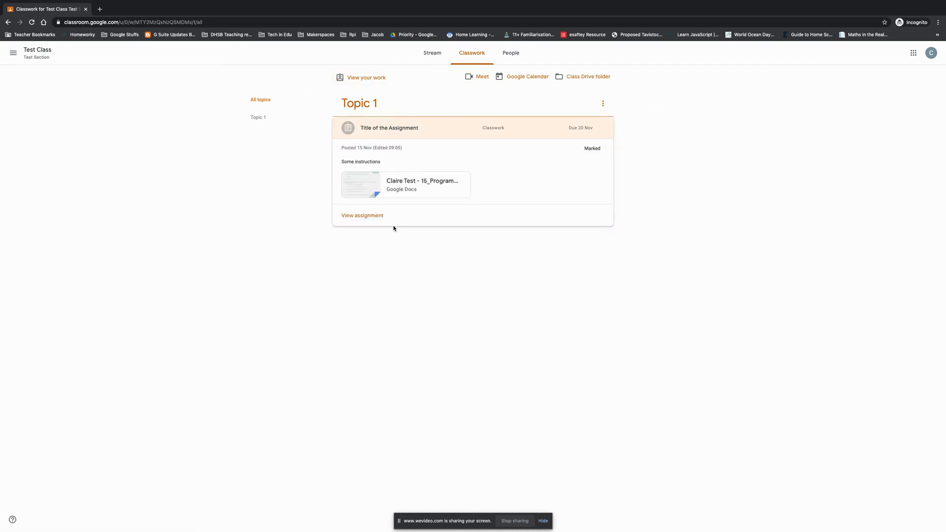
pyautogui.click(362, 215)
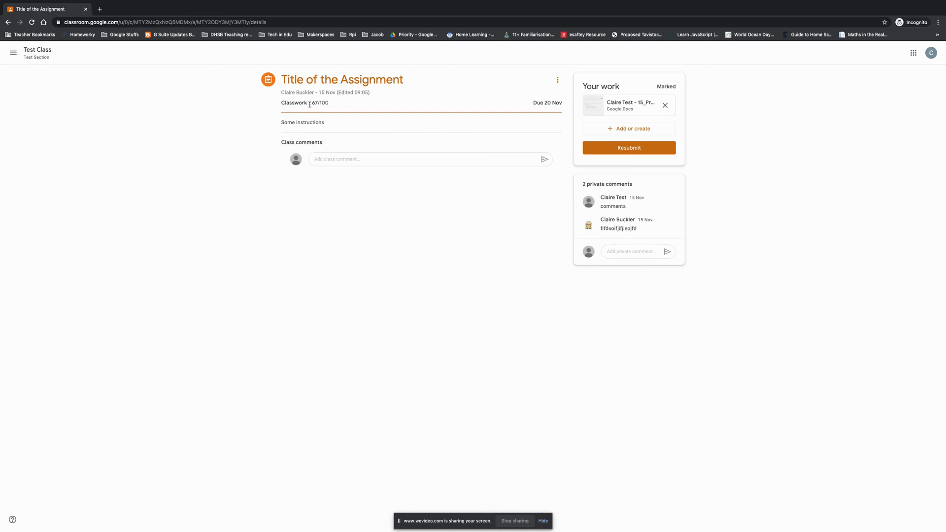
pyautogui.doubleClick(319, 103)
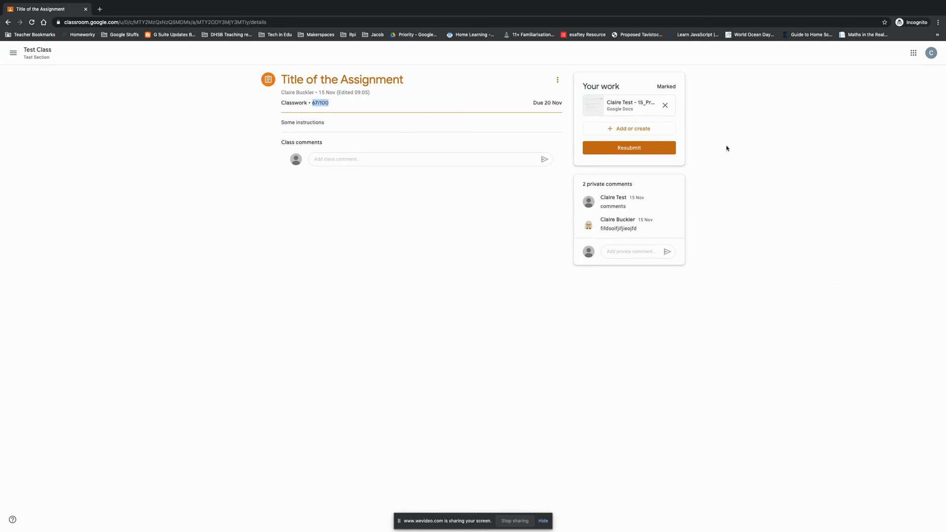
pyautogui.moveTo(631, 104)
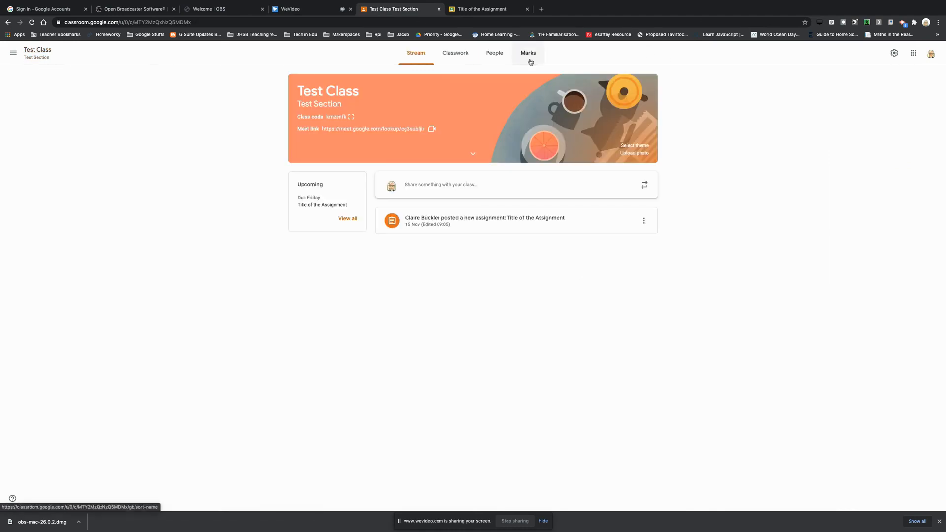
# Step: View the teacher's Marks sheet showing Claire Test's 67 and a 67% class average
pyautogui.click(528, 52)
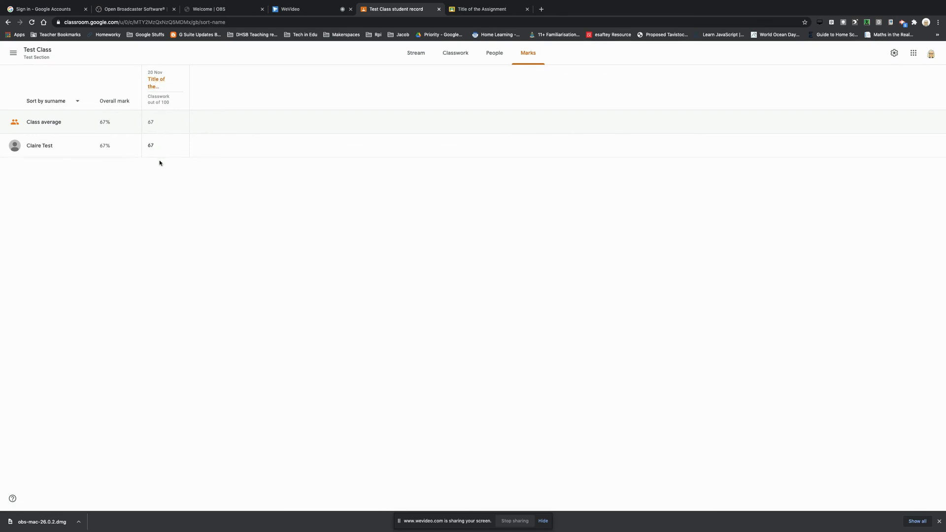
pyautogui.moveTo(127, 125)
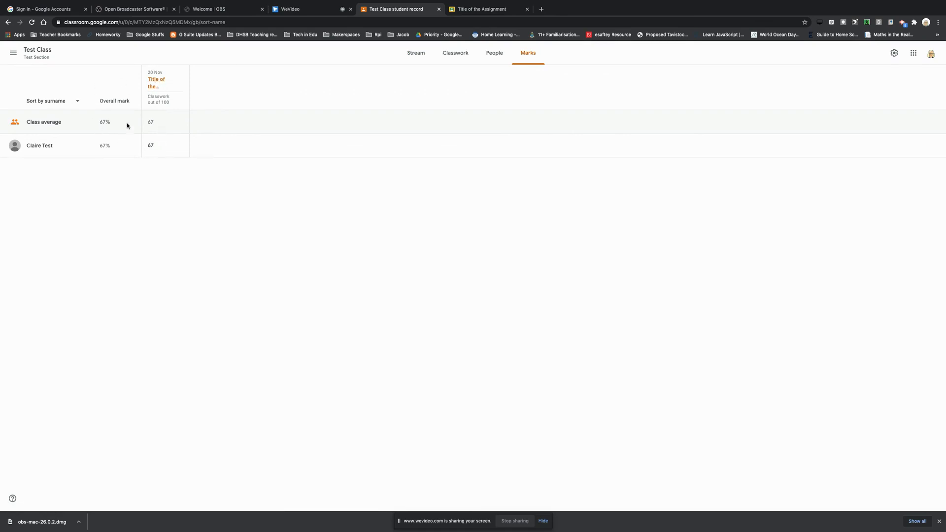
pyautogui.moveTo(158, 127)
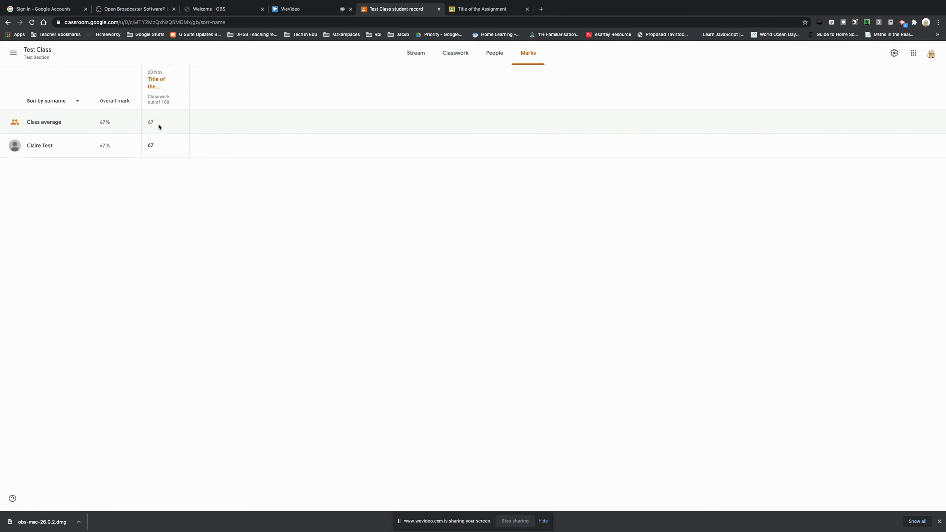
pyautogui.moveTo(107, 149)
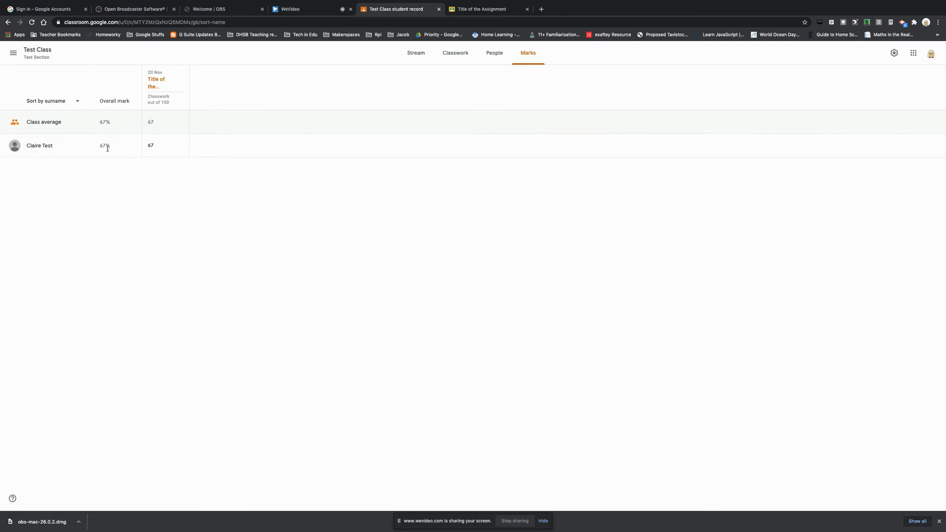
pyautogui.moveTo(343, 125)
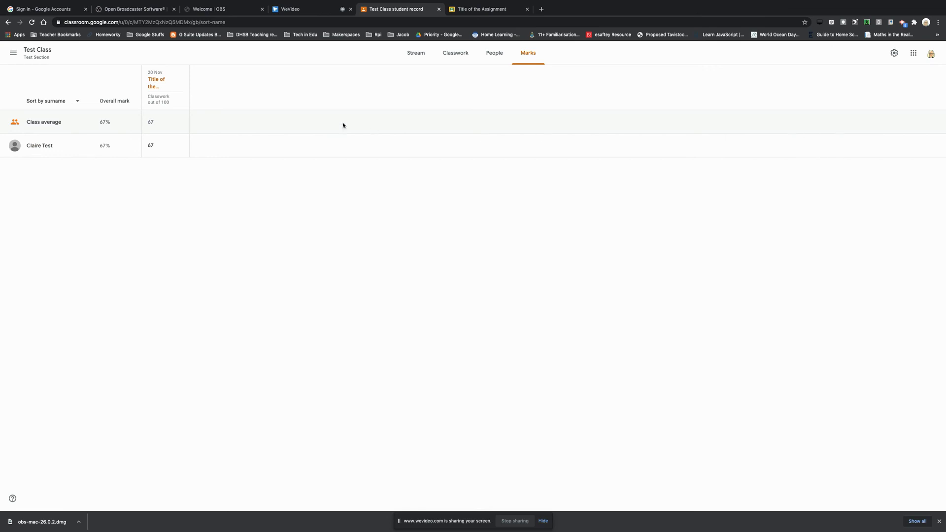
pyautogui.moveTo(529, 234)
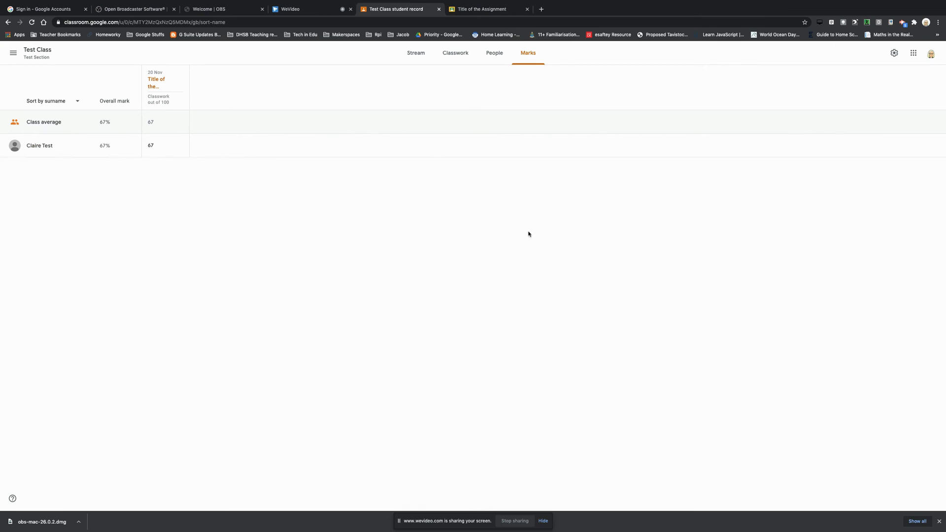
pyautogui.moveTo(493, 103)
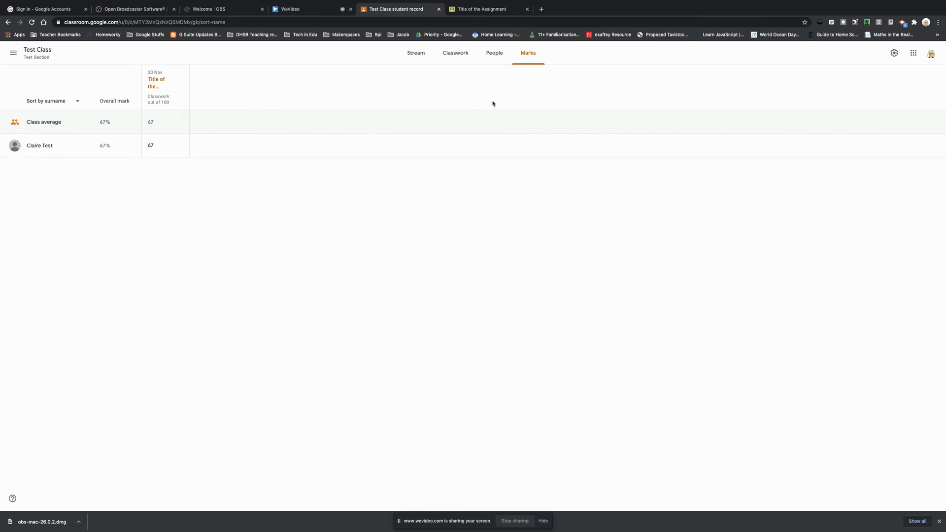